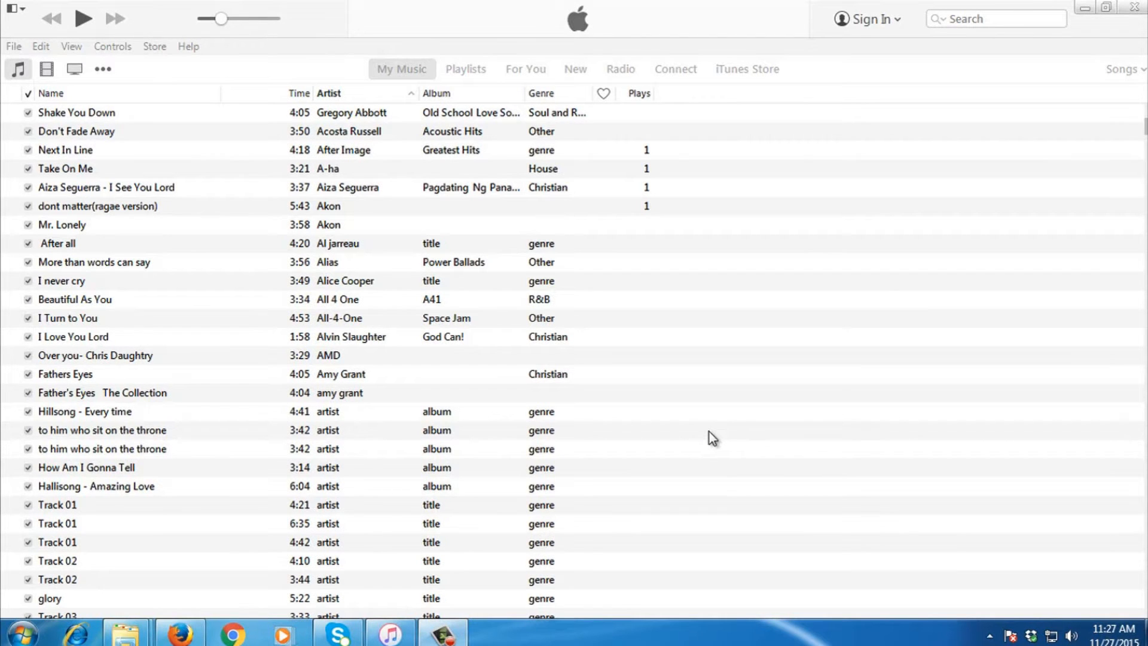
mouse_move(783, 294)
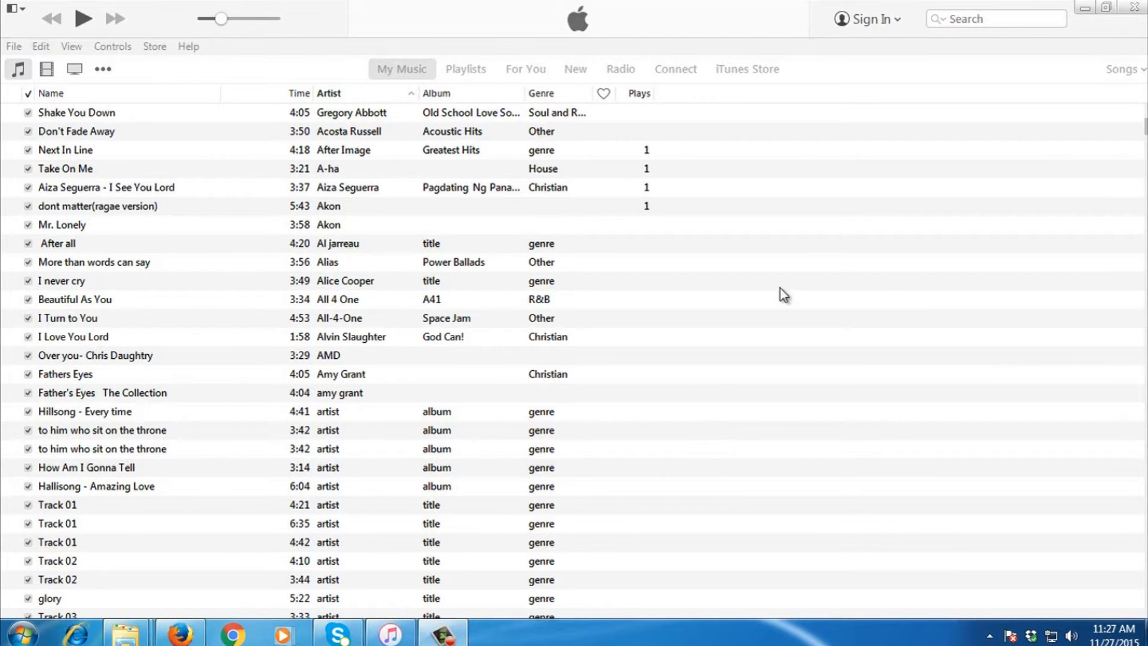
mouse_move(759, 329)
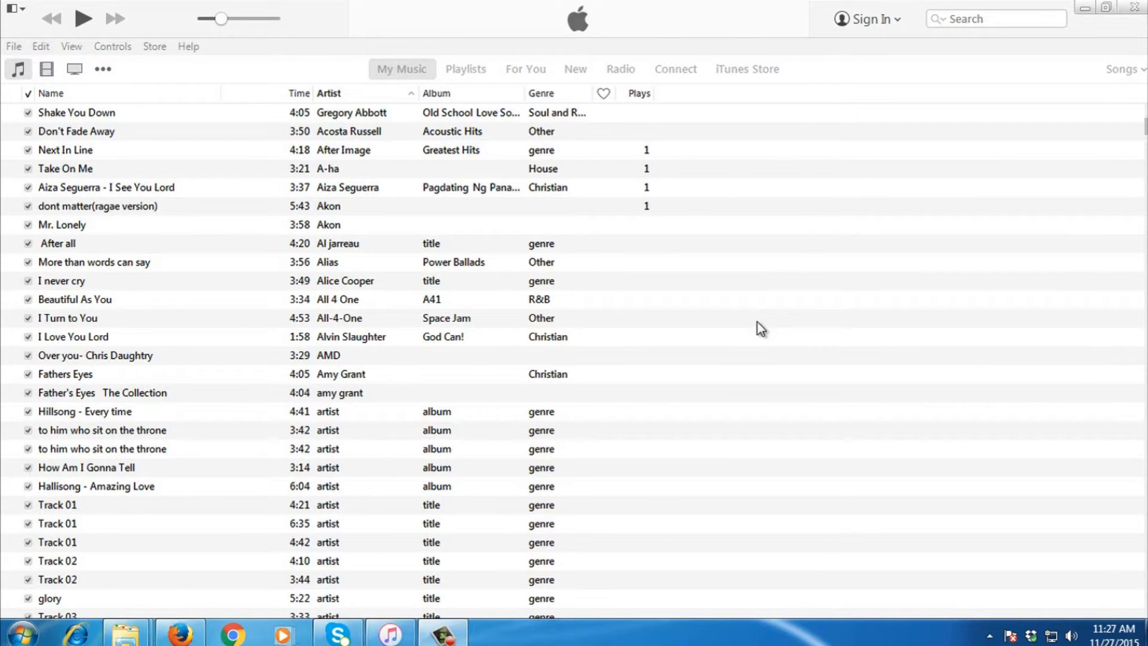
mouse_move(671, 352)
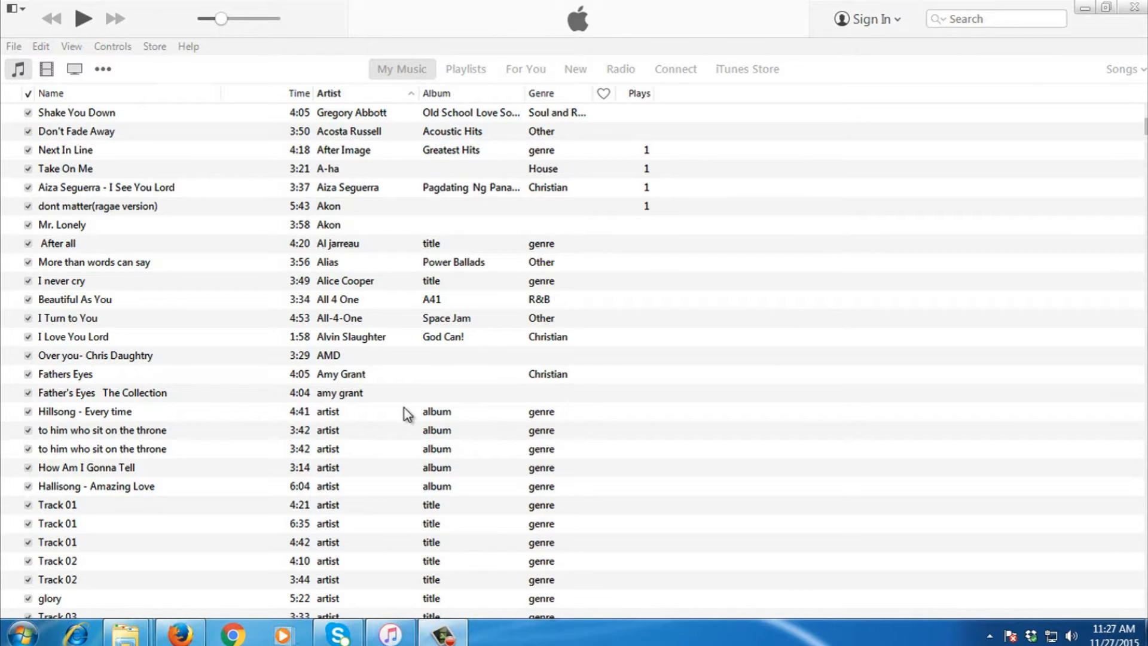
mouse_move(856, 539)
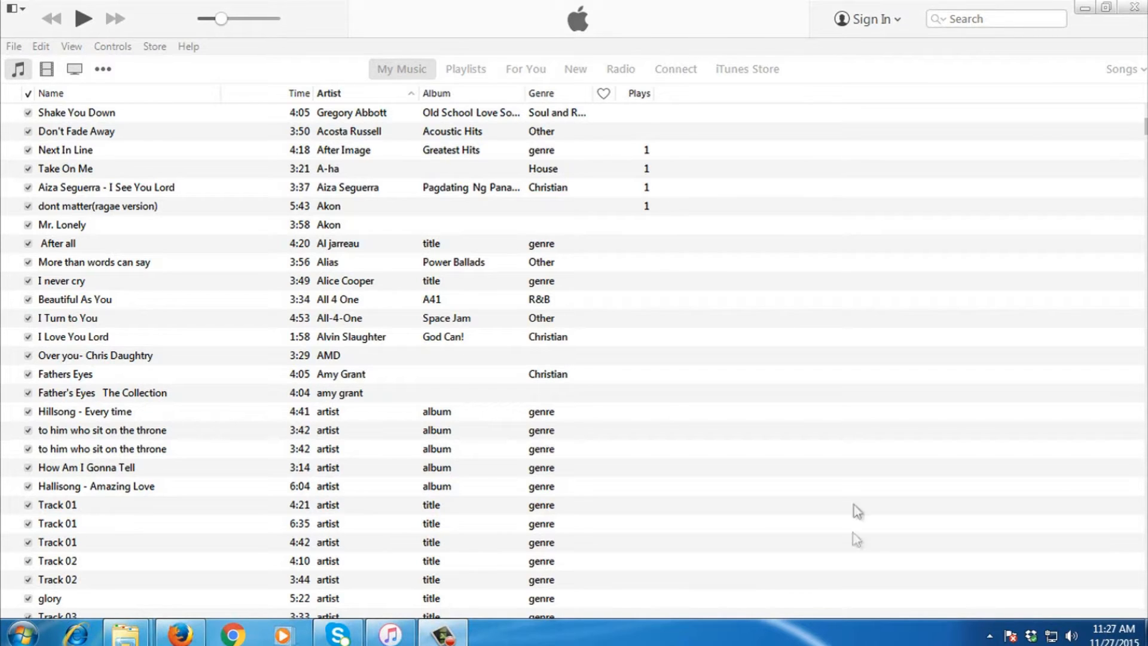
mouse_move(600, 439)
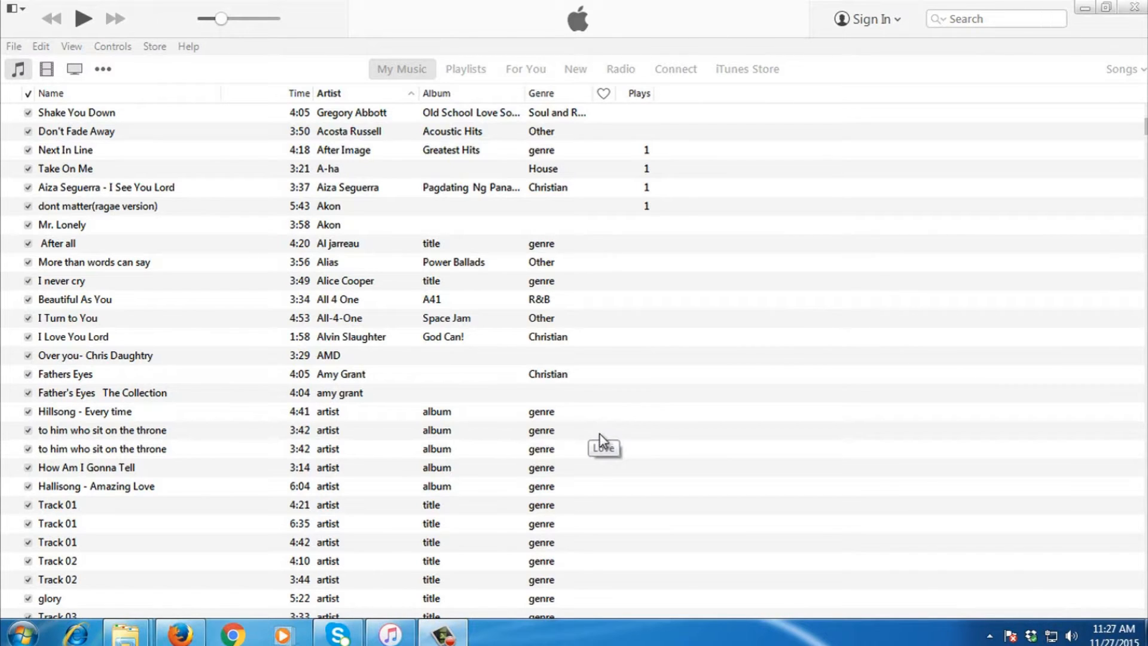
mouse_move(215, 299)
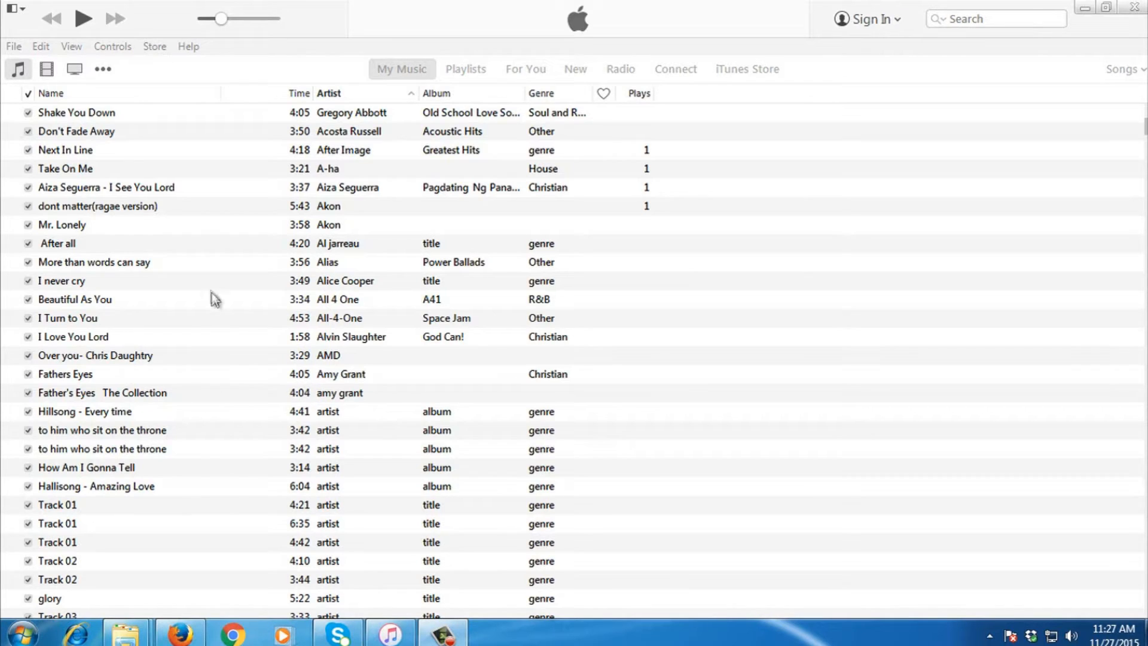
mouse_move(202, 319)
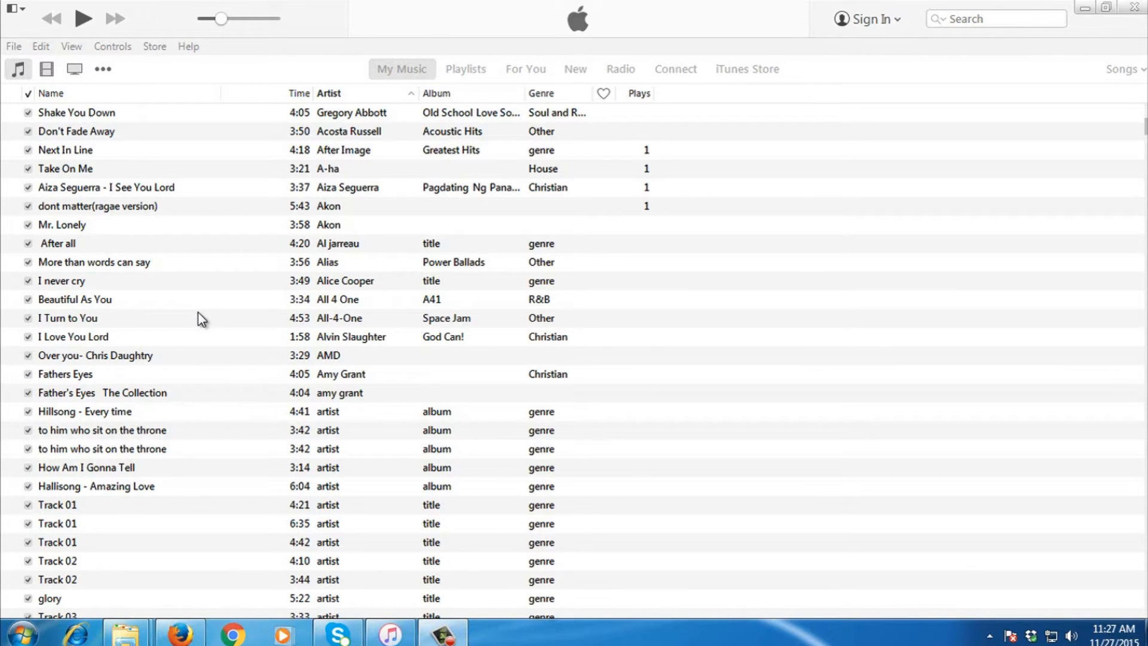
mouse_move(299, 79)
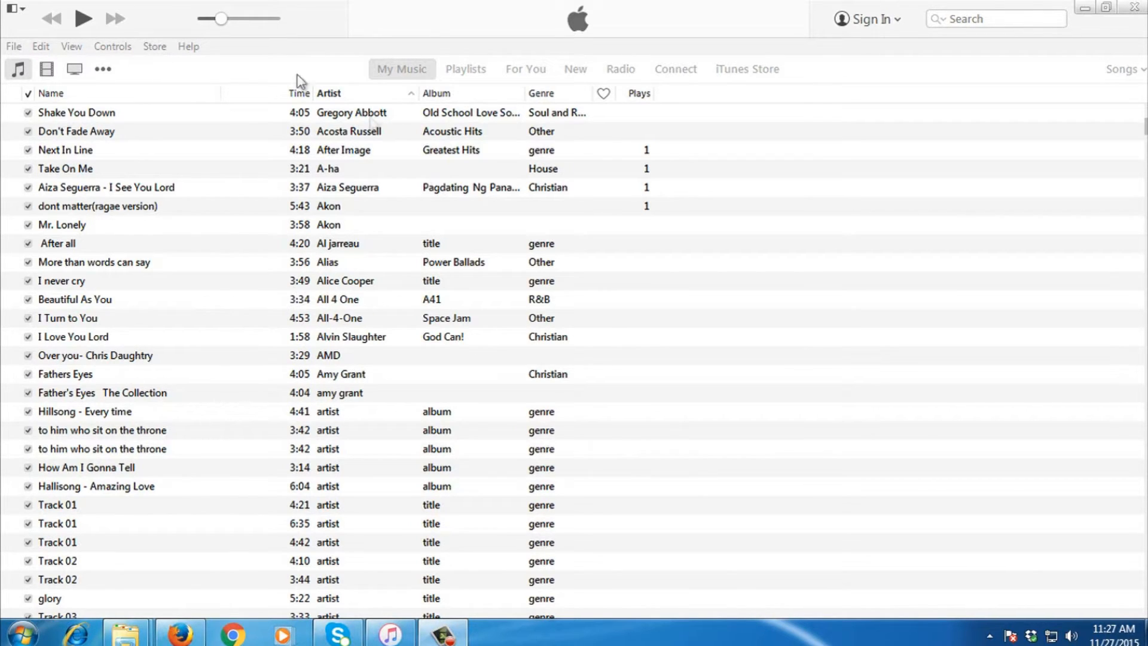
Create a new playlist from the File menu and name it 'Sample Playlist'.
left_click(13, 46)
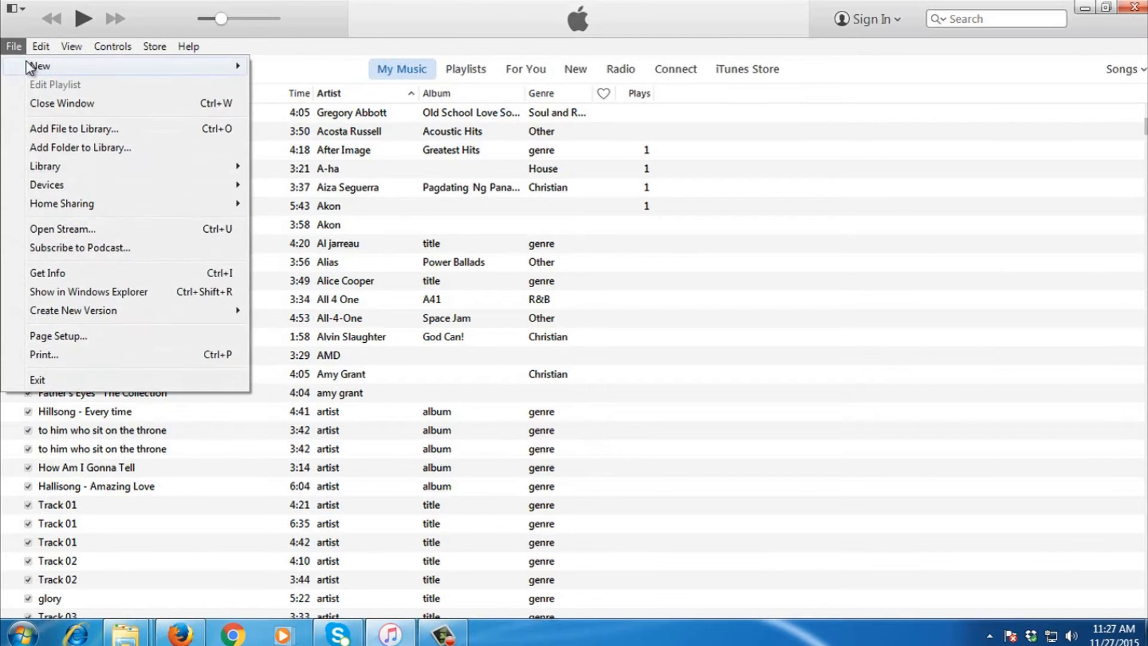
mouse_move(39, 65)
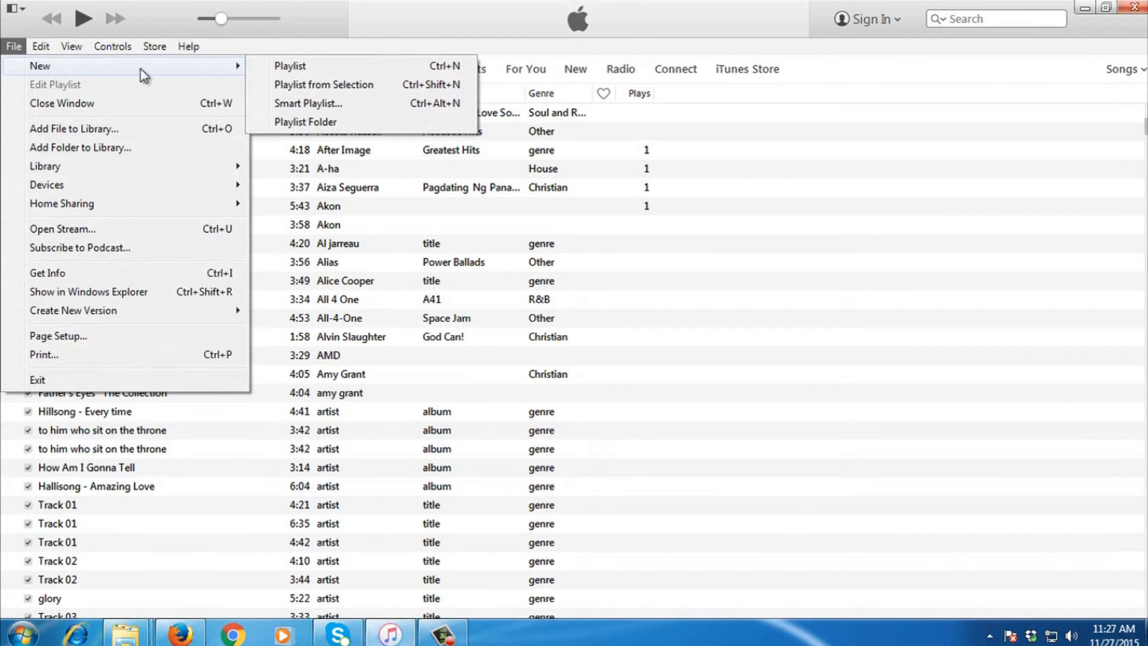
mouse_move(289, 66)
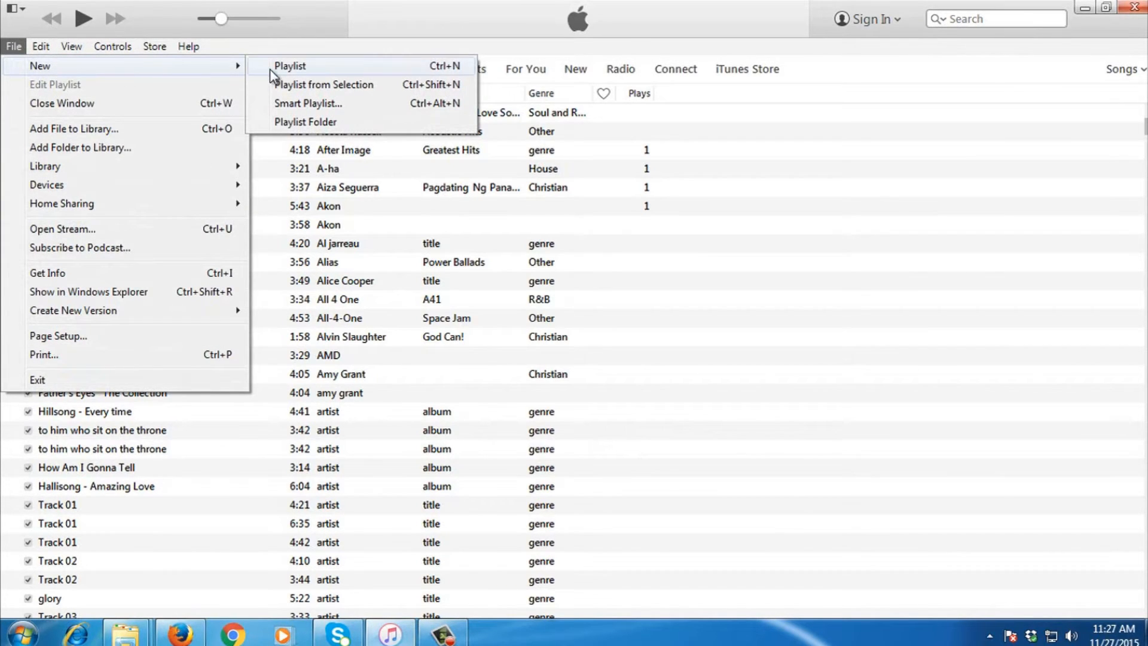
left_click(290, 66)
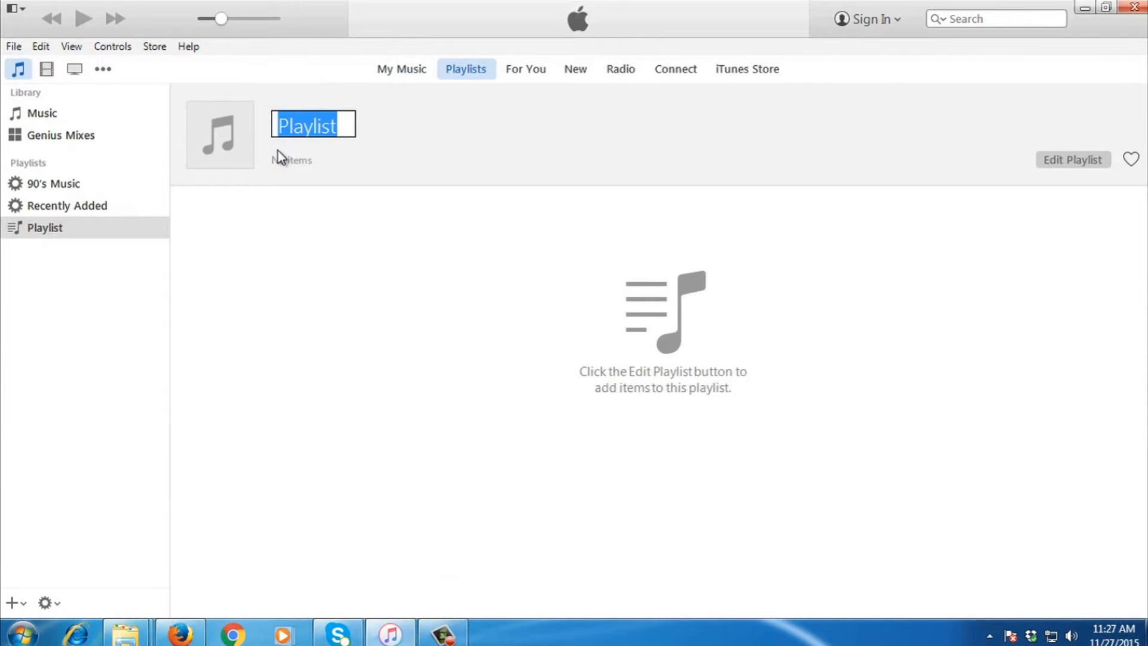
type("Sample P")
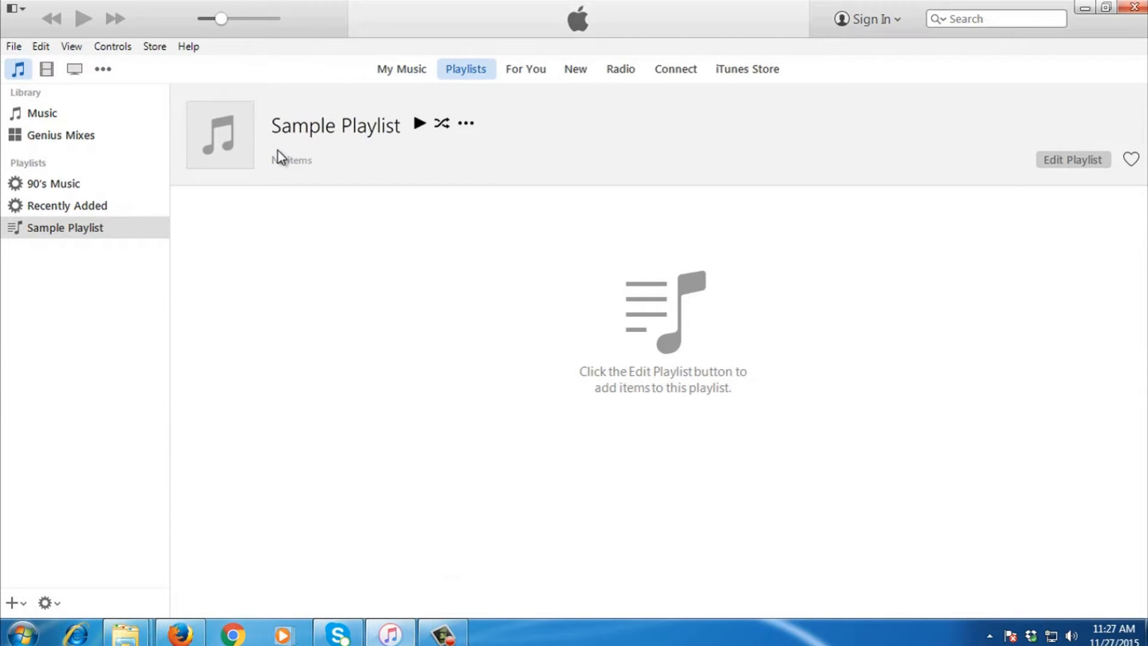
mouse_move(577, 173)
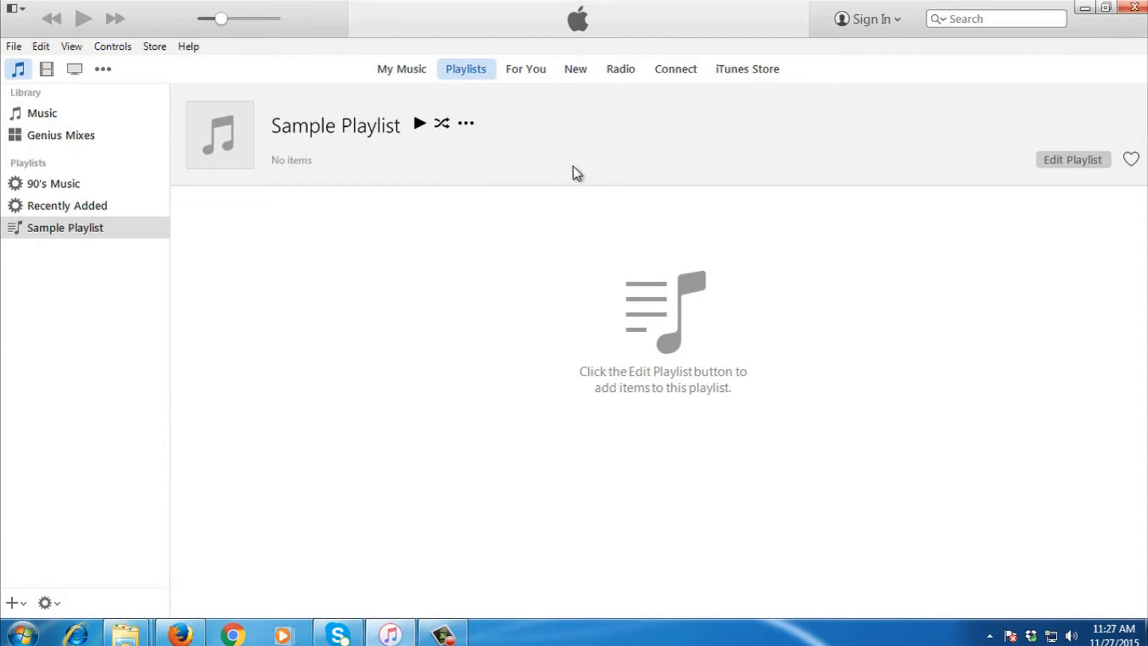
mouse_move(339, 154)
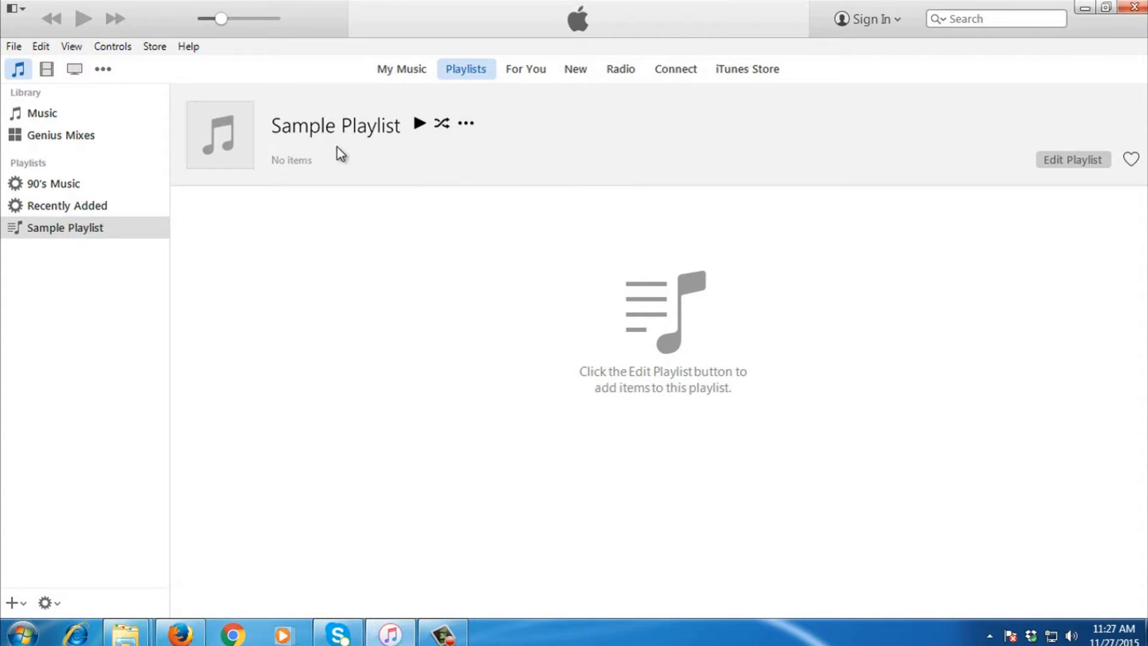
mouse_move(930, 99)
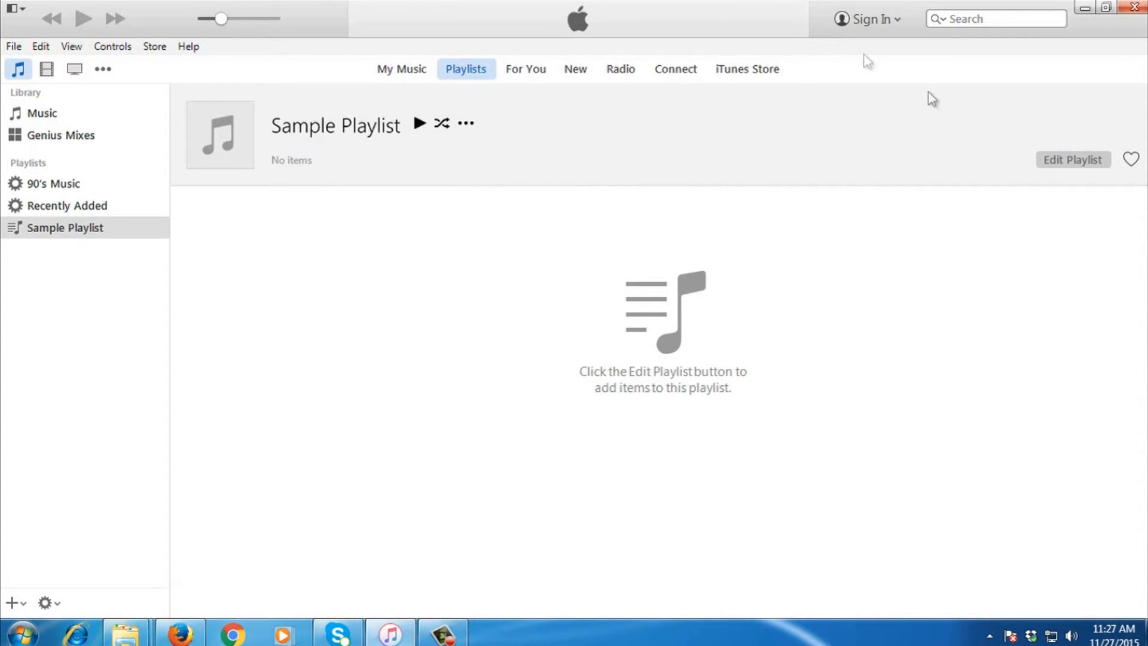
mouse_move(996, 163)
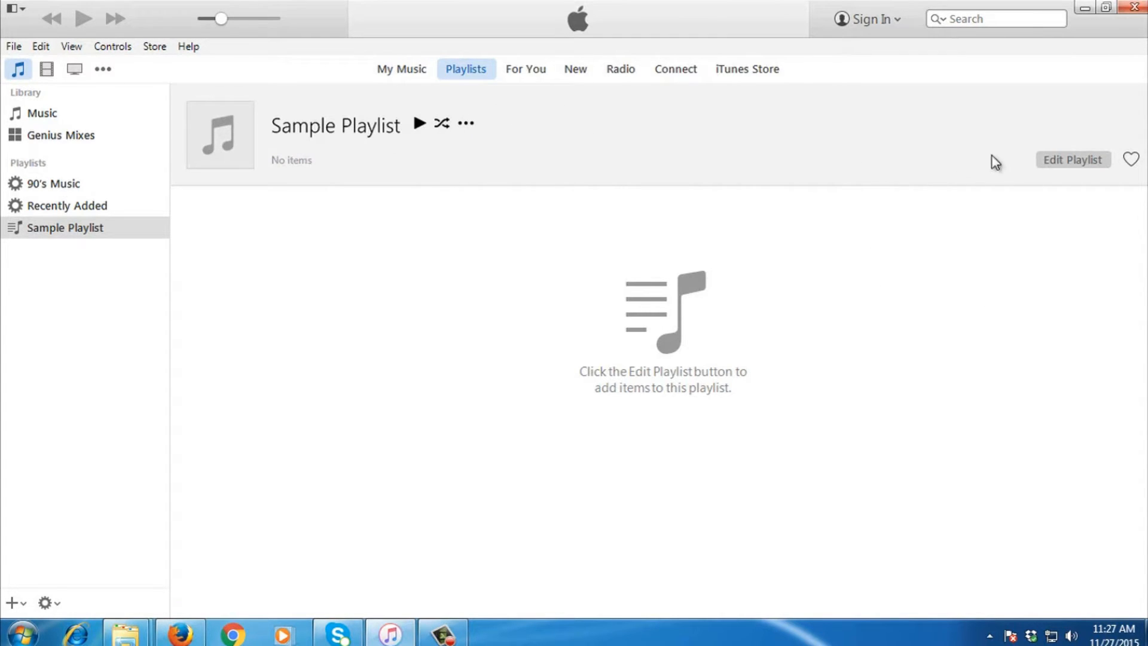
mouse_move(1081, 172)
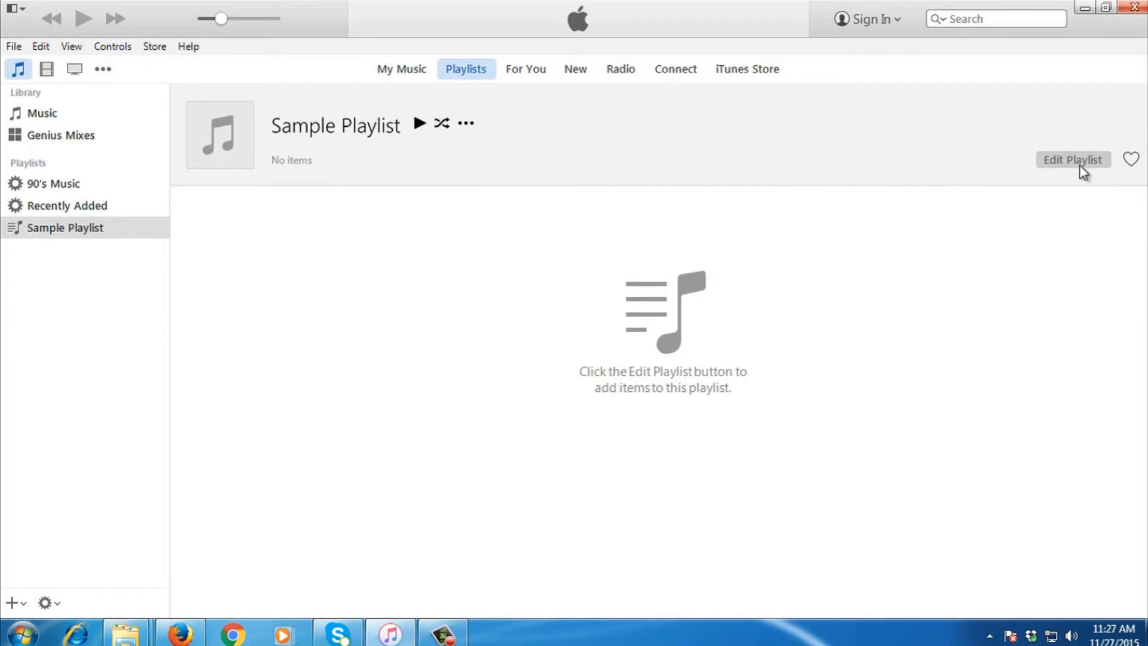
Open Sample Playlist for editing and add 'More than words can say' to it.
left_click(1072, 159)
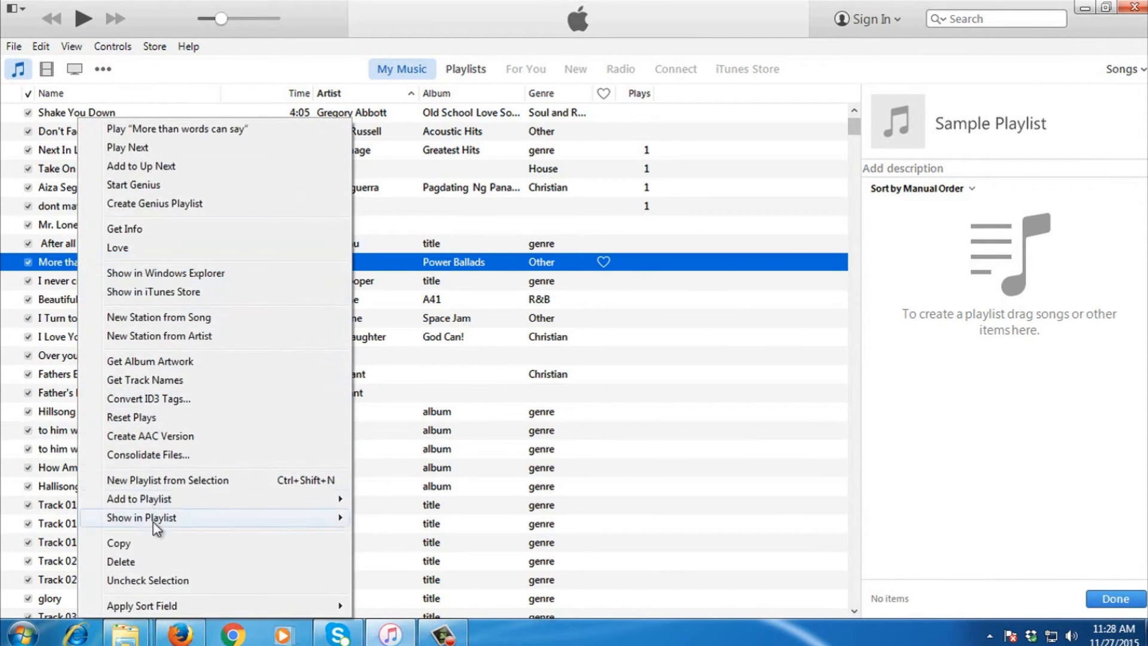
mouse_move(140, 498)
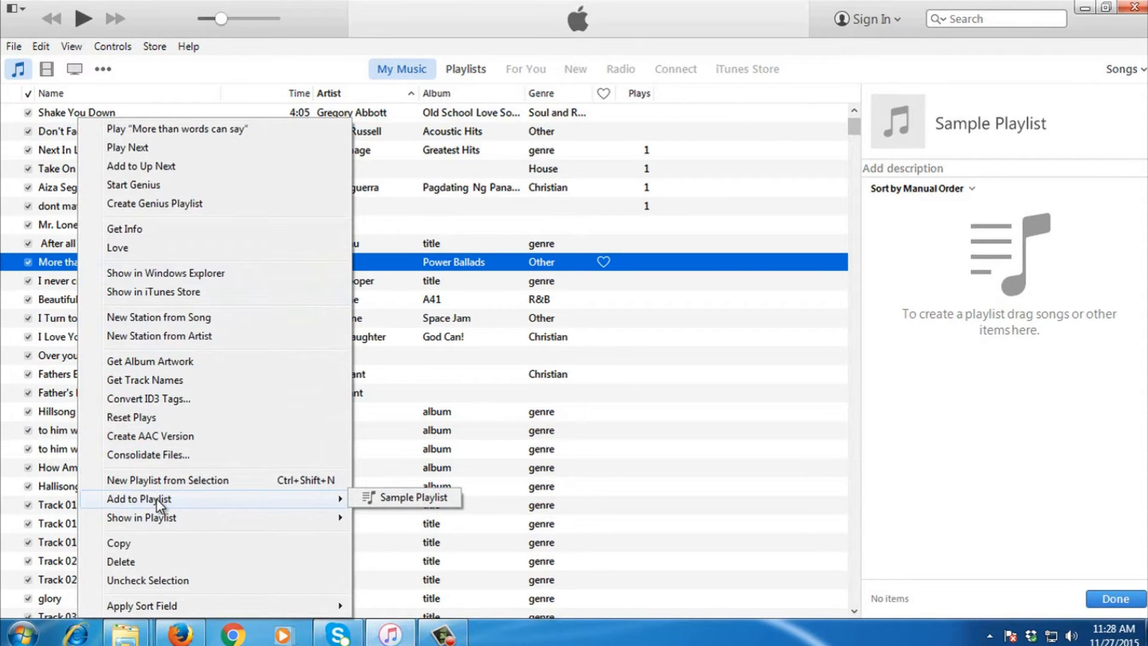
mouse_move(408, 498)
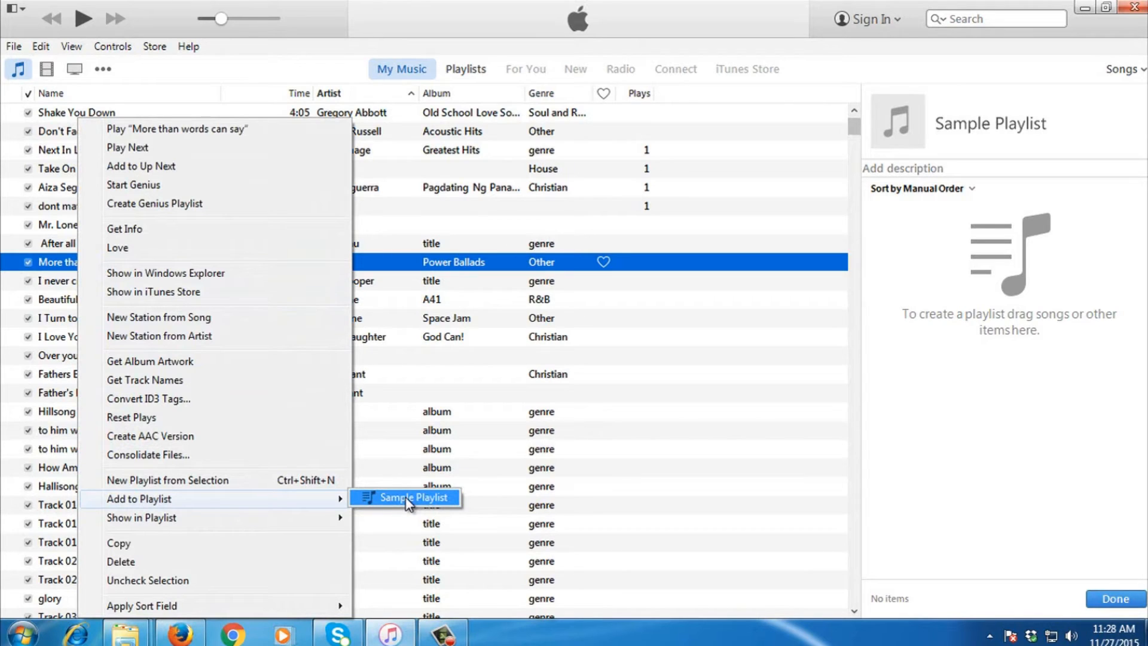
left_click(413, 498)
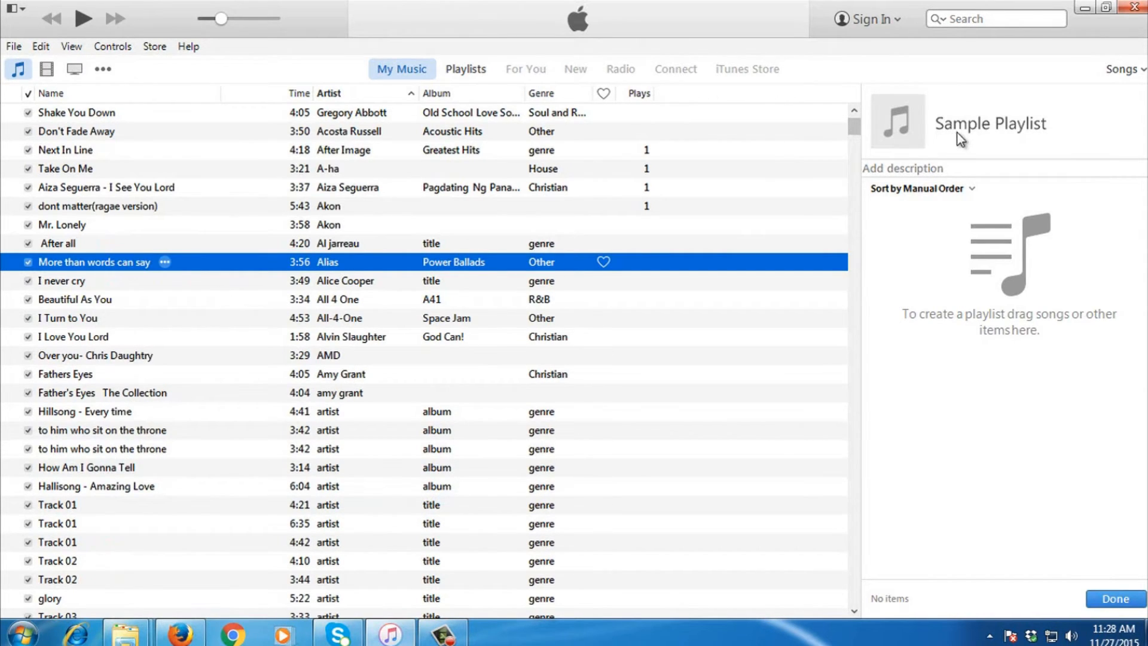
left_click(995, 19)
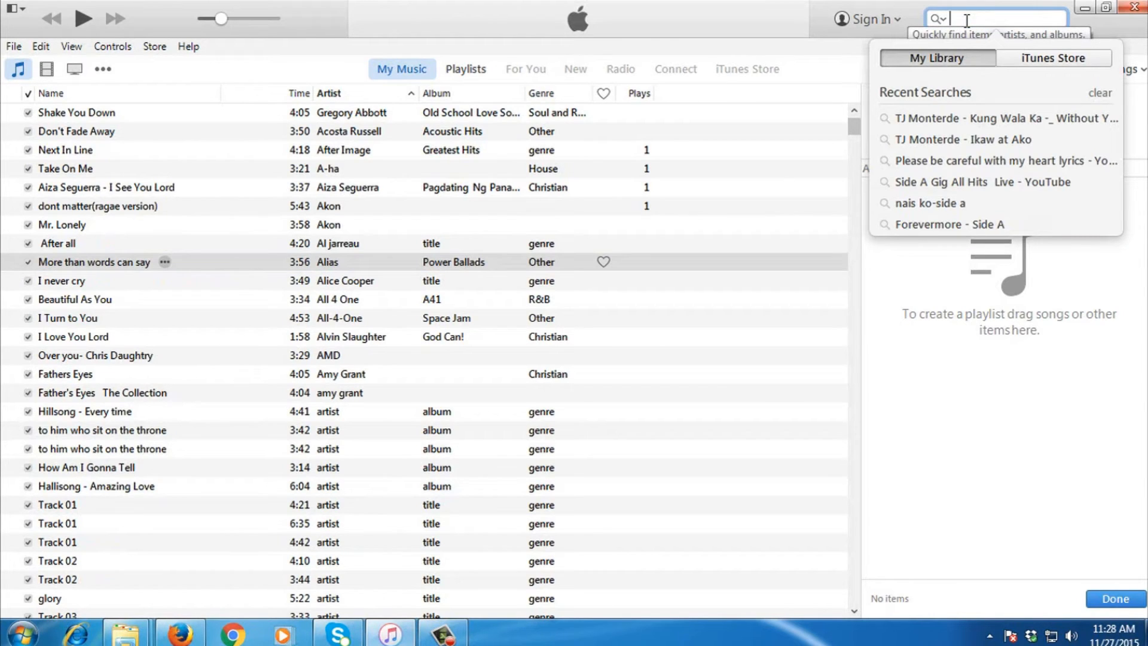
Search the library for 'hill' and add FOREVER - hillsong to Sample Playlist.
type("hill song")
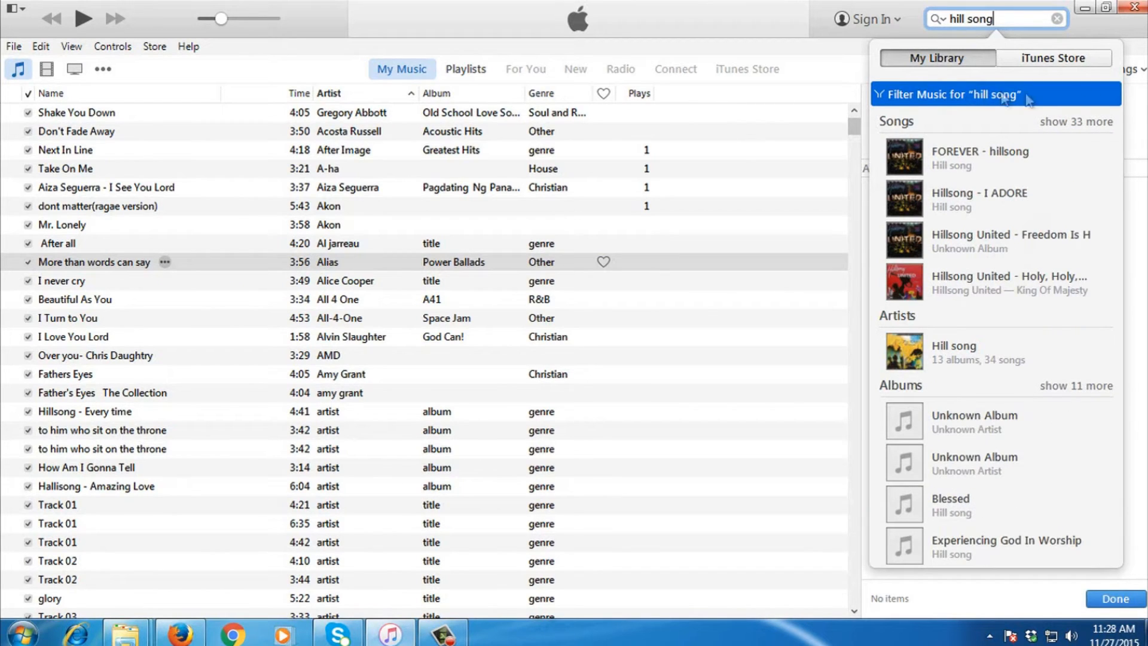
right_click(979, 156)
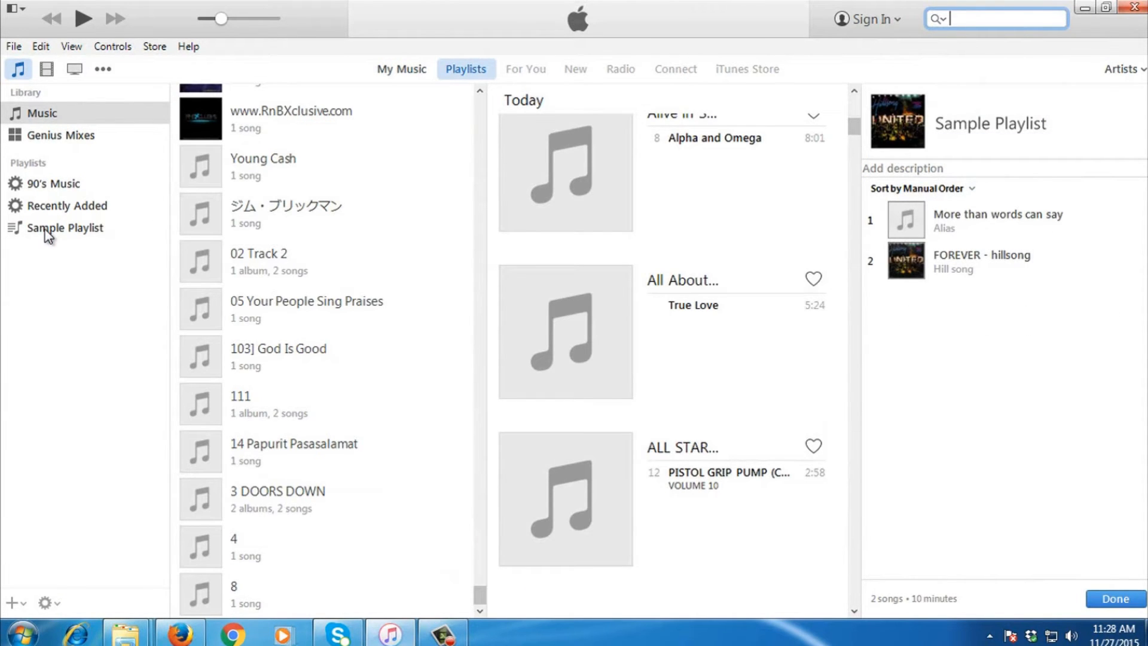
left_click(64, 228)
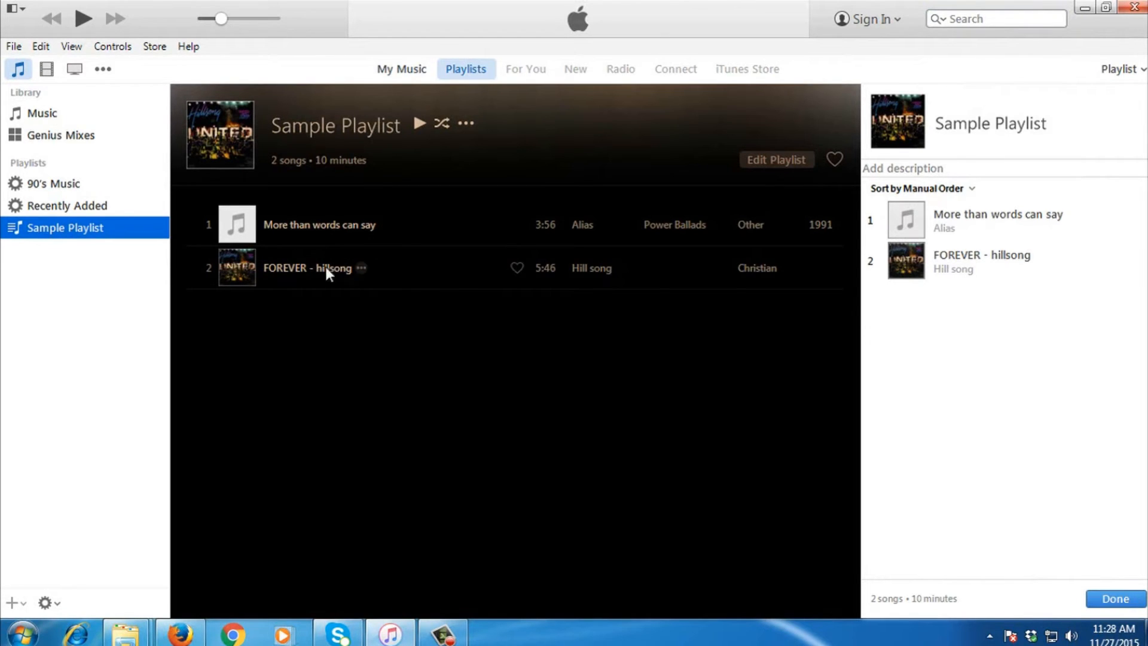
mouse_move(449, 297)
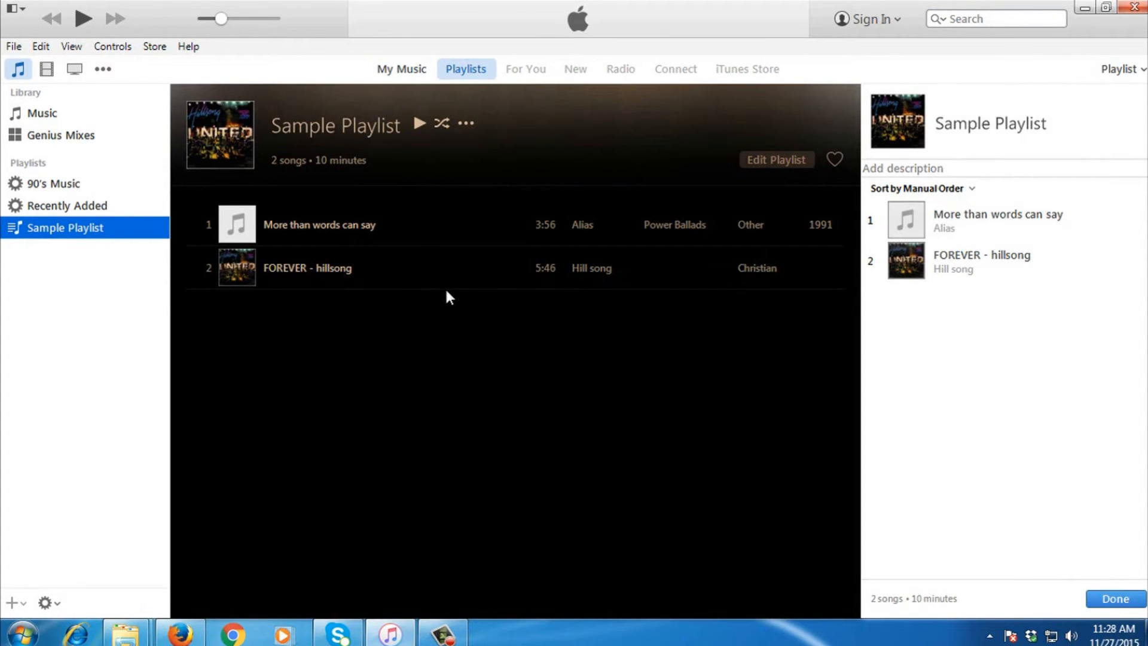
mouse_move(365, 244)
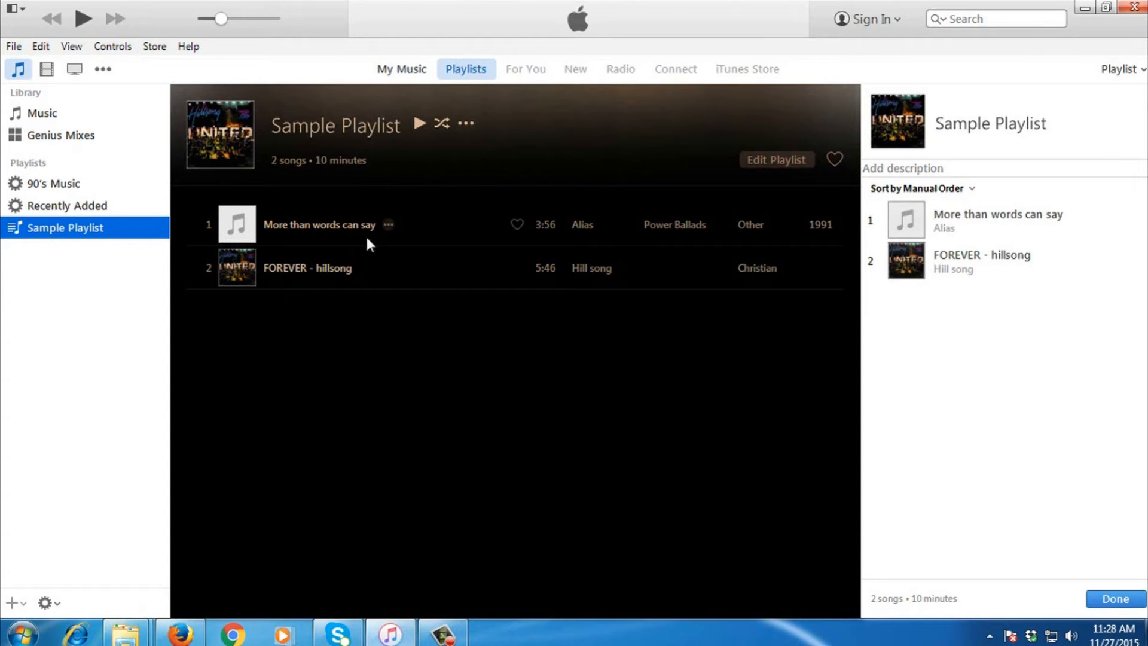
mouse_move(345, 224)
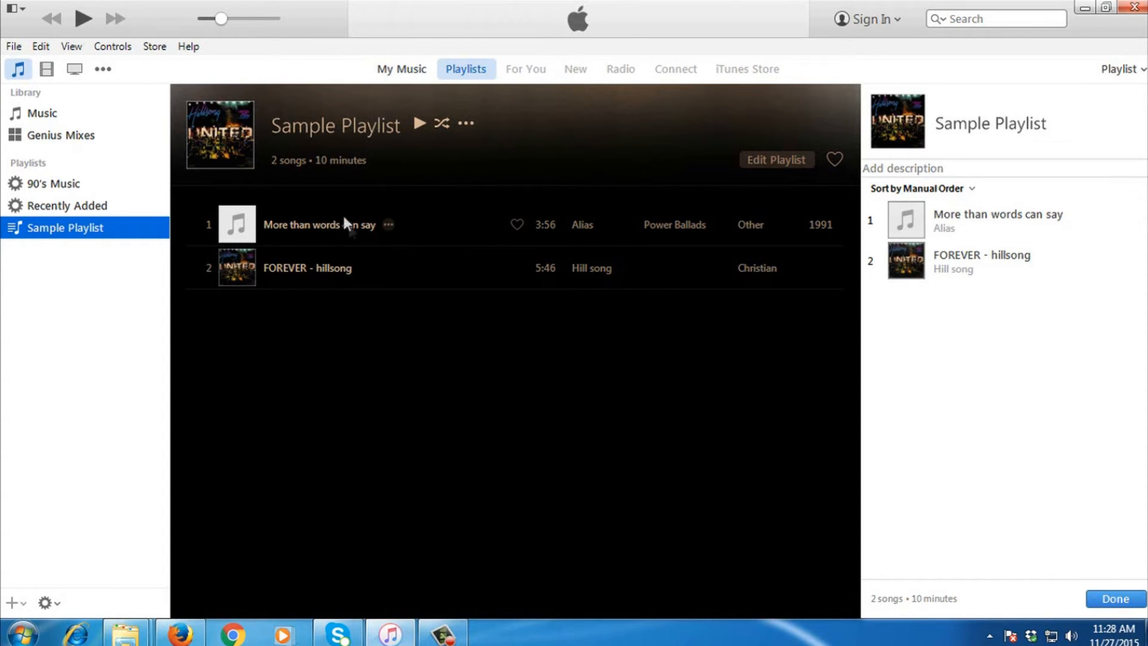
Select the tracks 'More than words can say' and 'FOREVER - hillsong' in Sample Playlist.
left_click(320, 225)
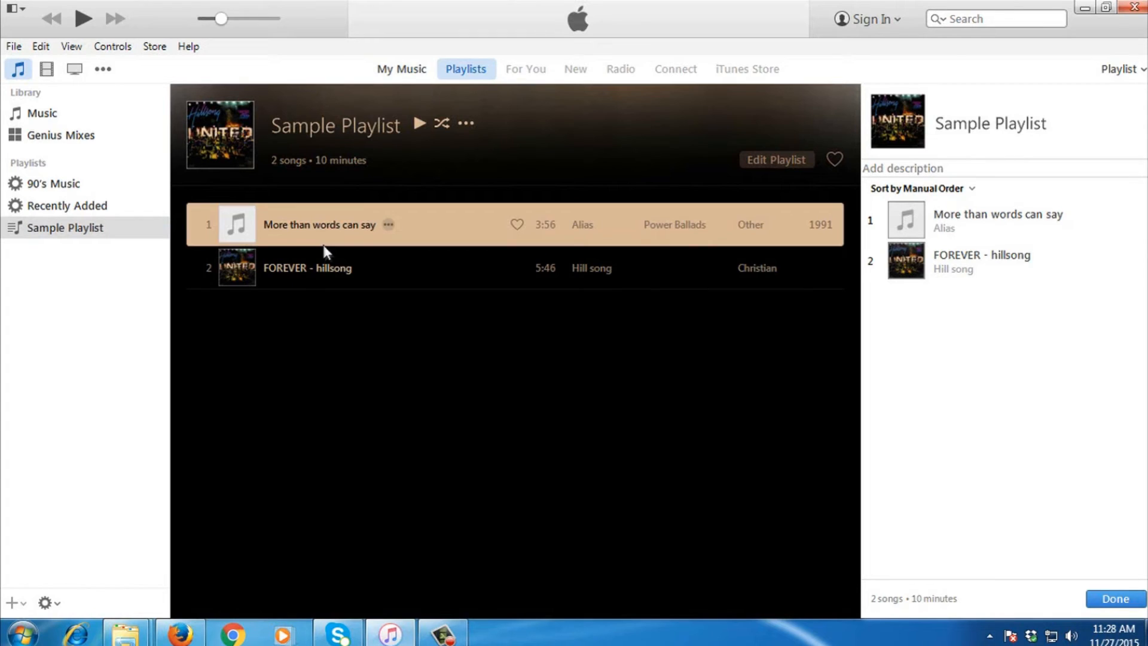
left_click(315, 267)
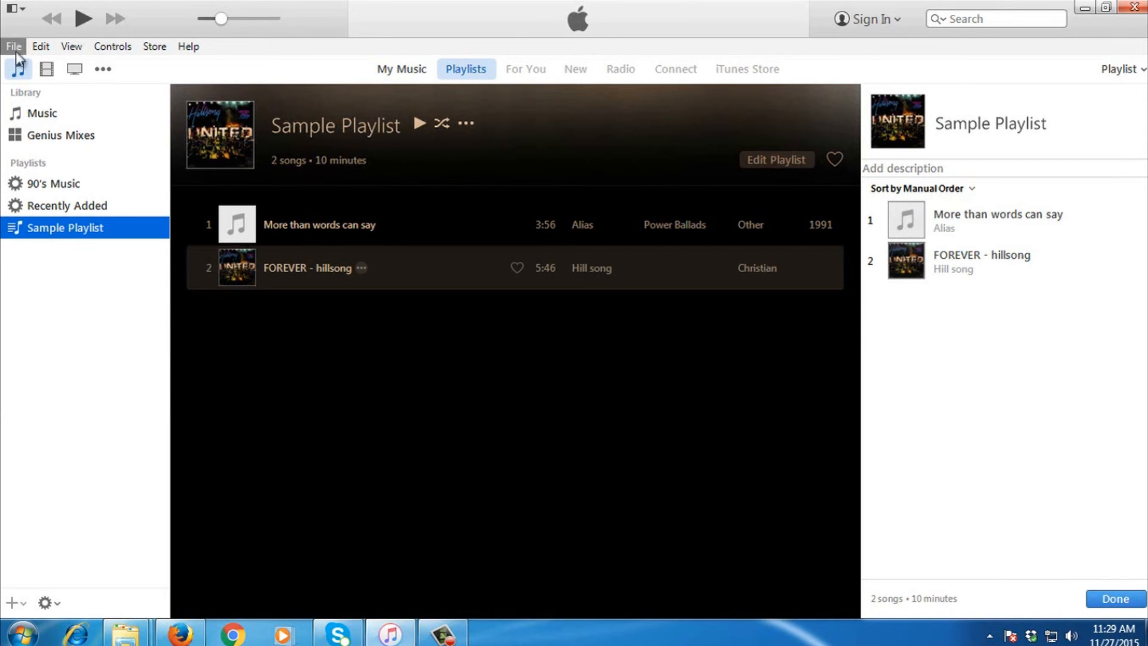
Create a second playlist from the File menu named 'Hill Songs'.
left_click(12, 46)
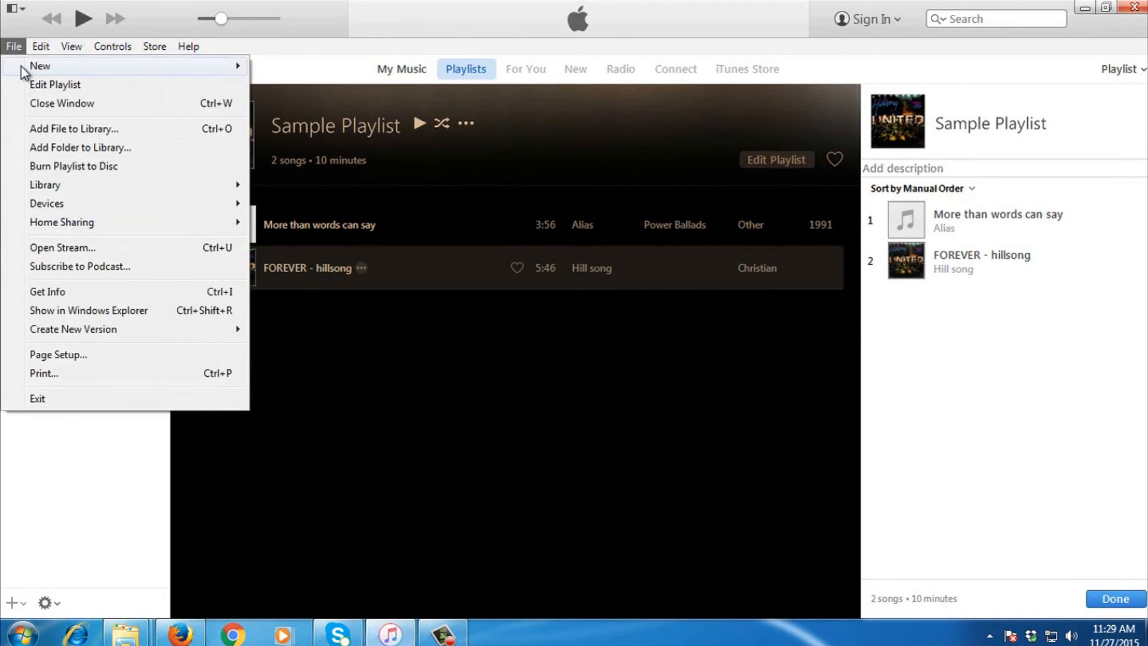
mouse_move(40, 65)
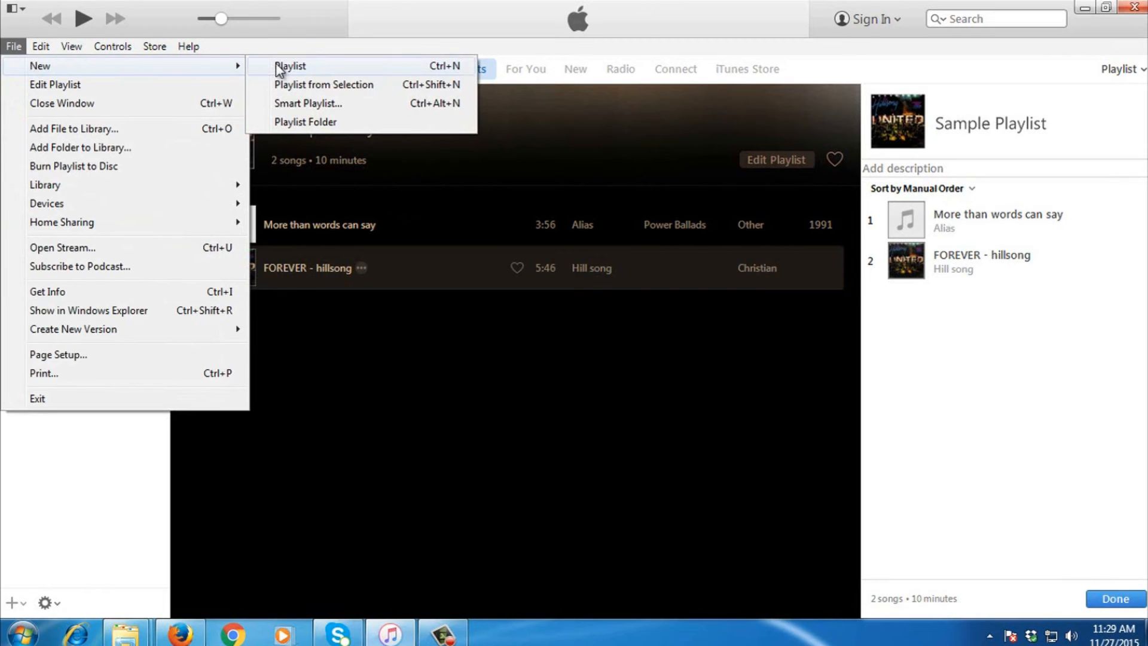
left_click(291, 66)
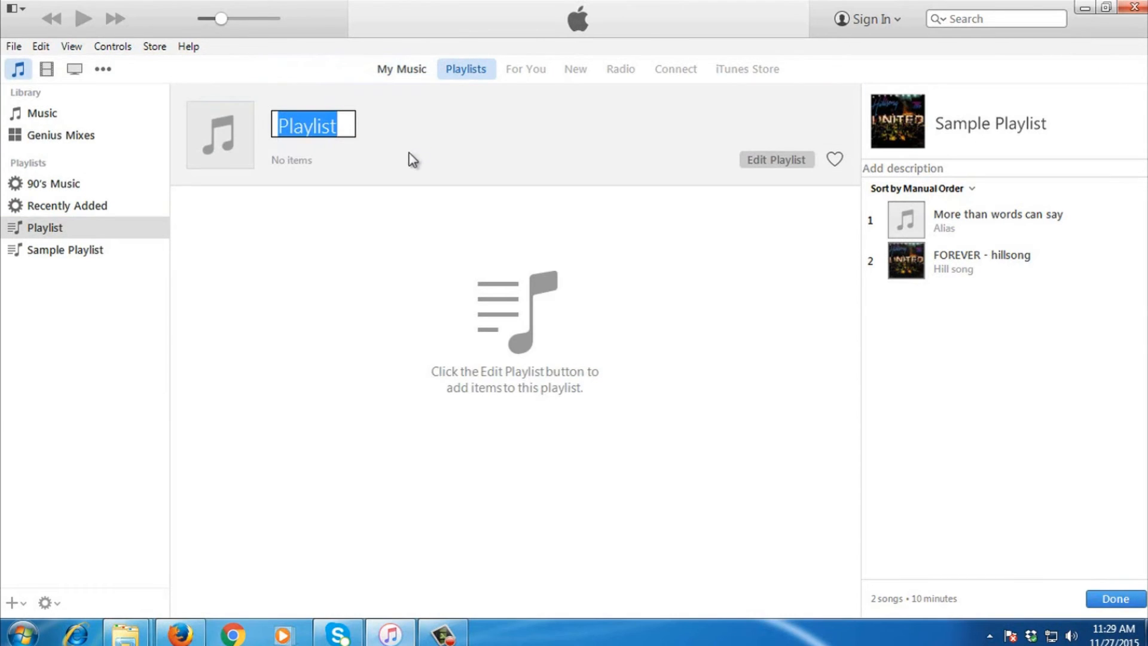
type("Hill Songs")
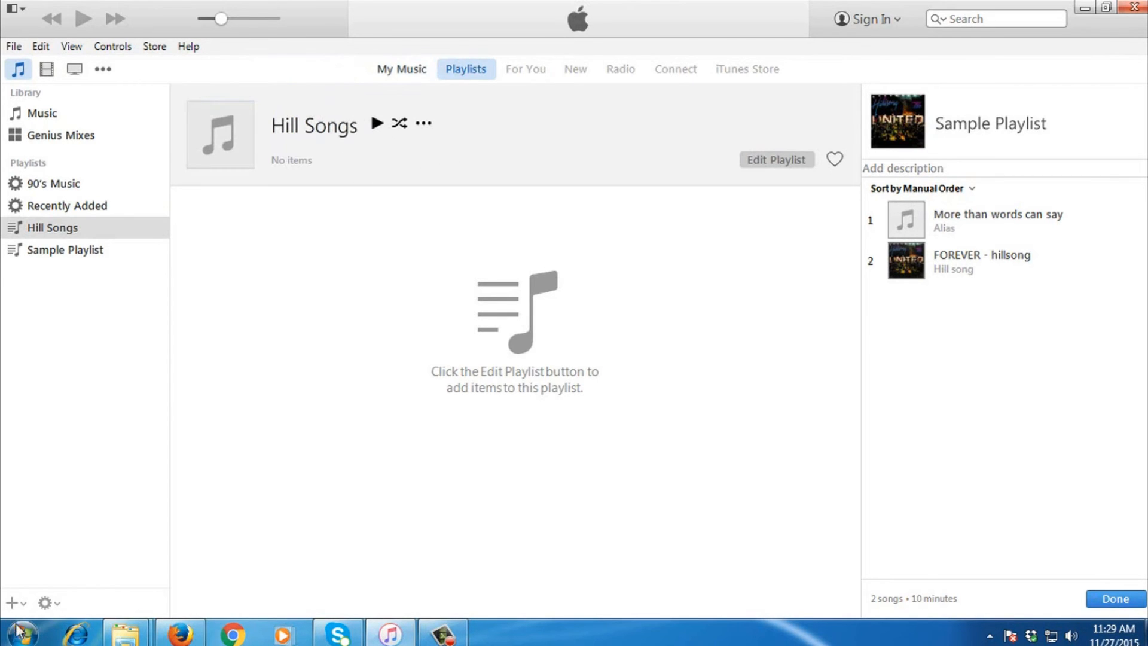
left_click(19, 631)
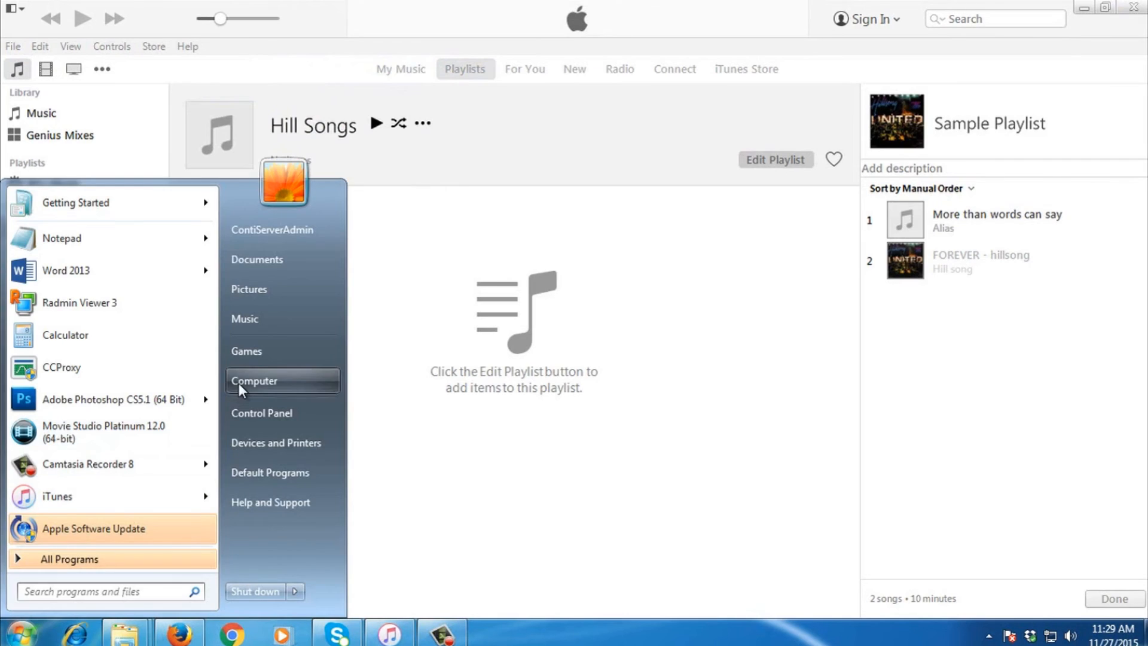
Browse Computer > Musics > Hill Songs > mp3 in Explorer to show the 42 song files.
left_click(255, 380)
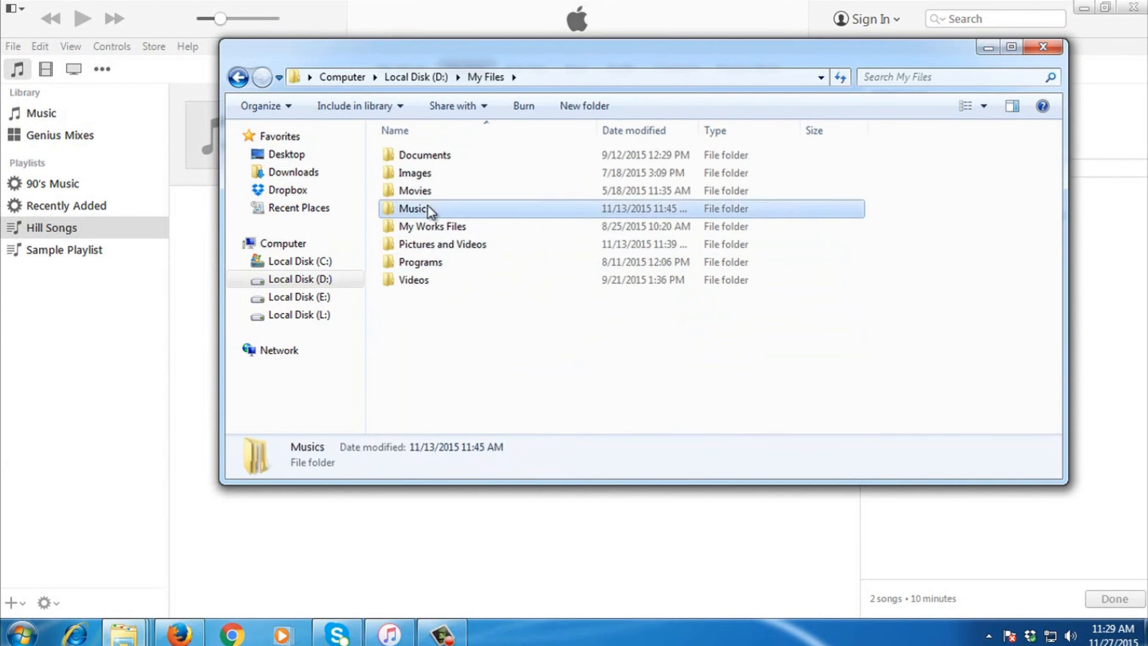
double_click(415, 208)
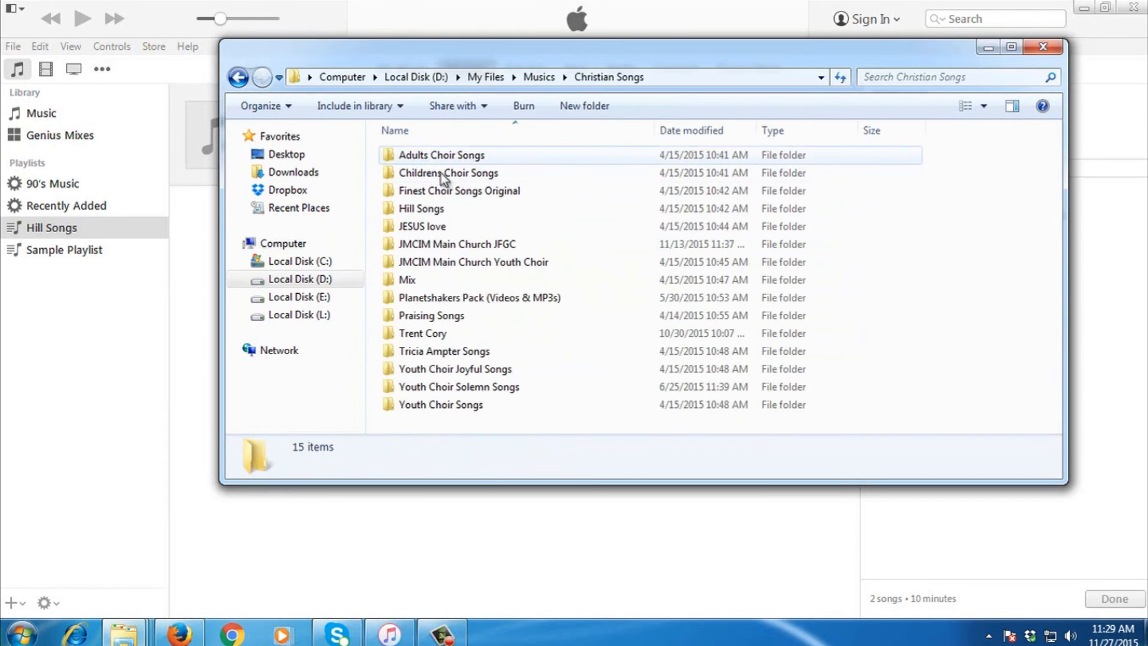
double_click(421, 208)
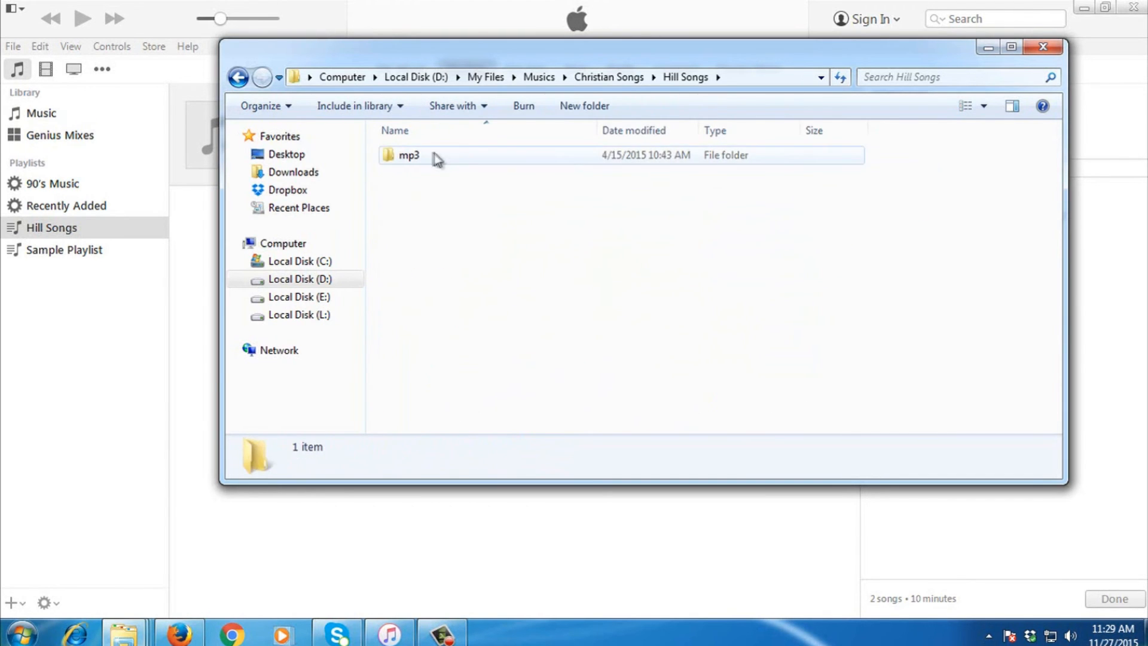
double_click(409, 154)
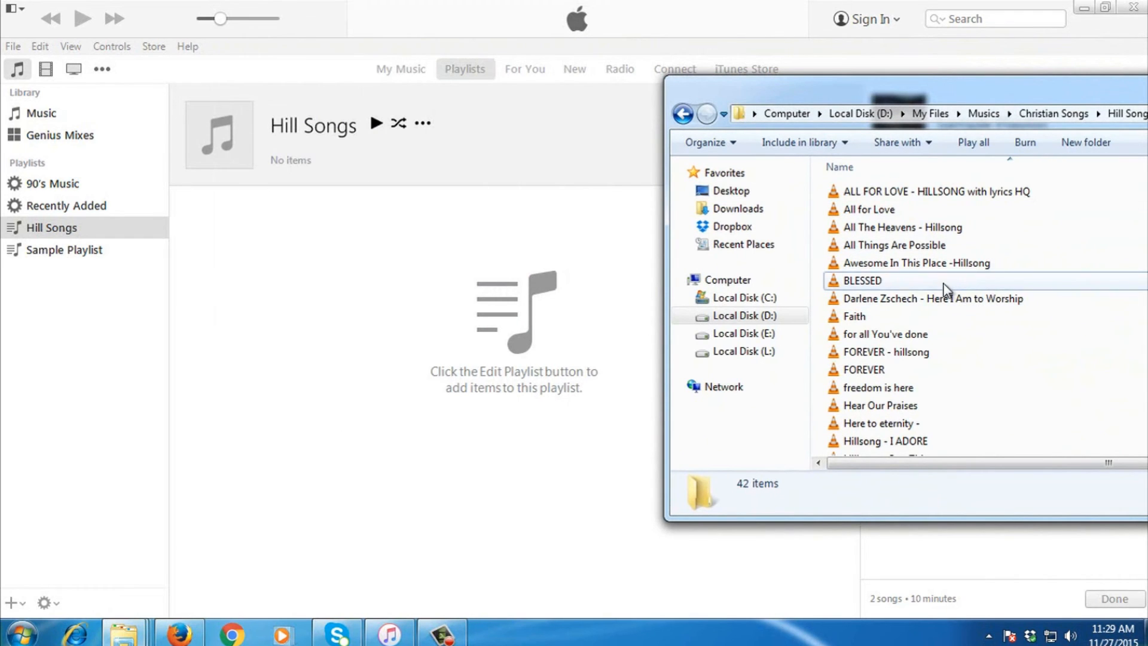
Select all 42 mp3 files and drag them onto the Hill Songs playlist.
key("ctrl+a")
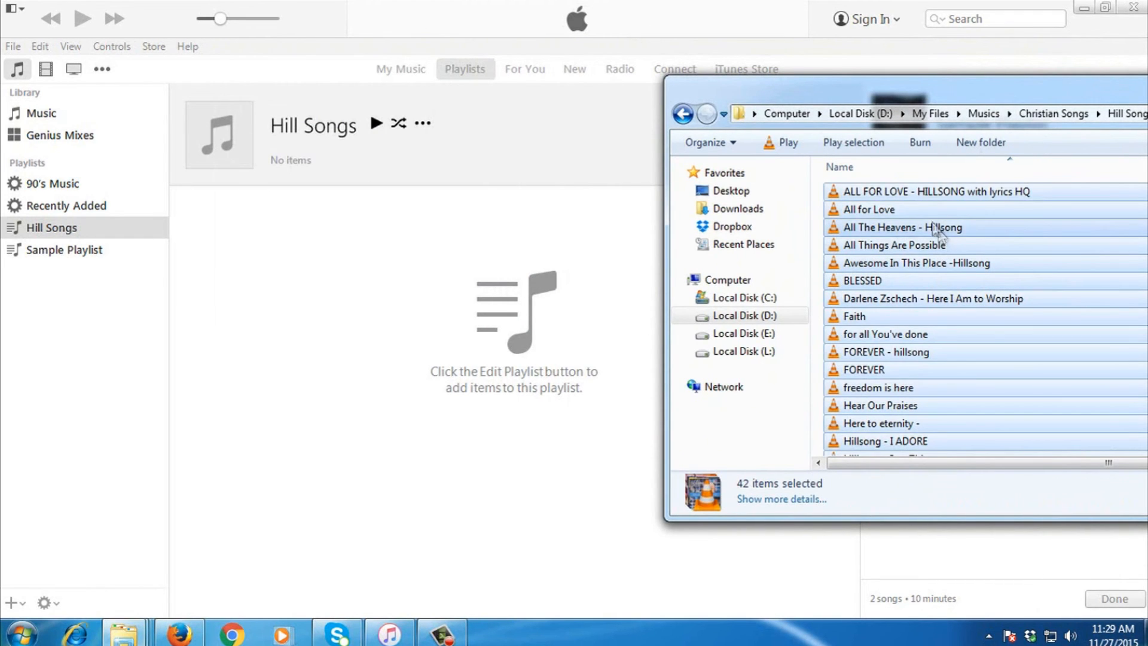
left_click_drag(930, 234, 330, 351)
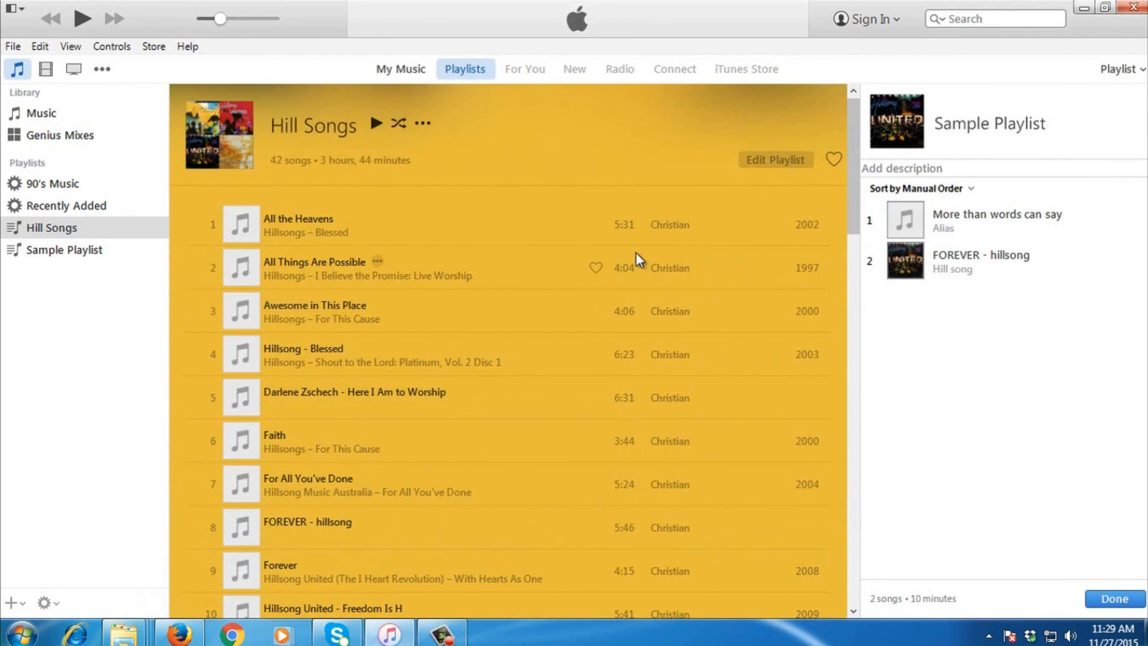
mouse_move(492, 247)
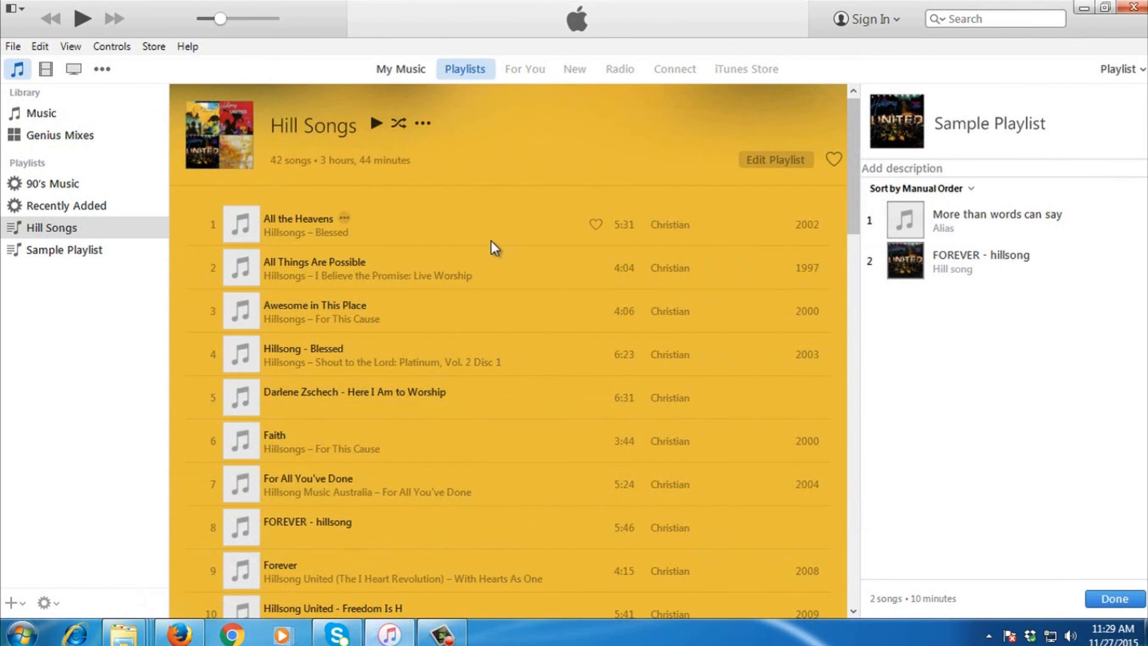
Play 'All the Heavens' and scroll down through the Hill Songs track list.
double_click(330, 224)
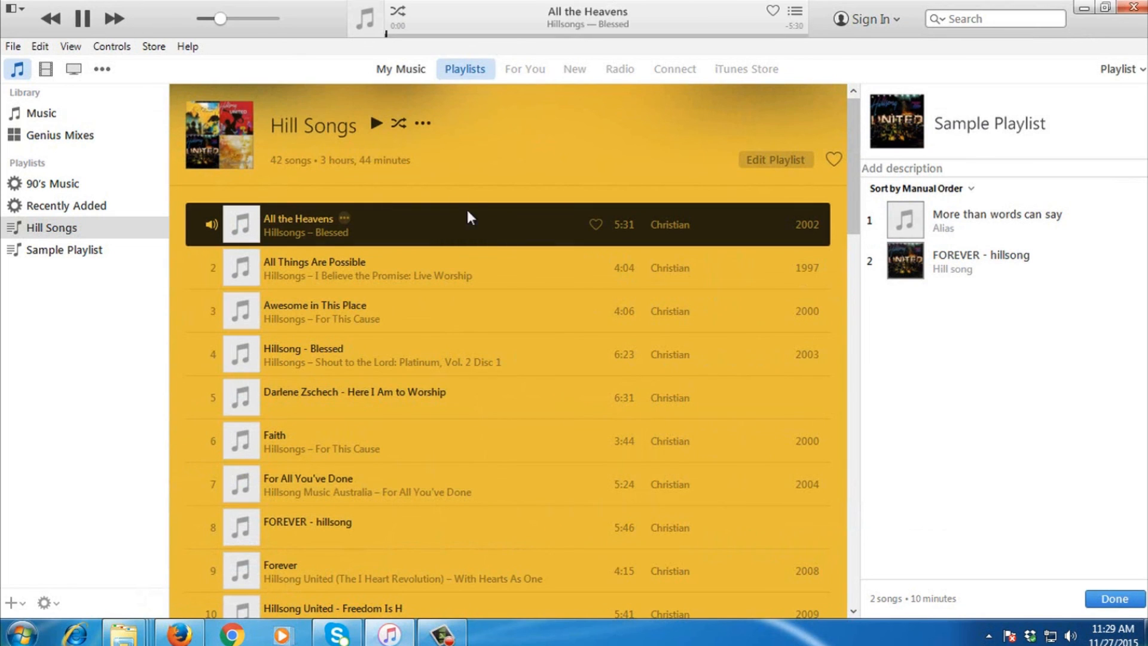
scroll("down", 3)
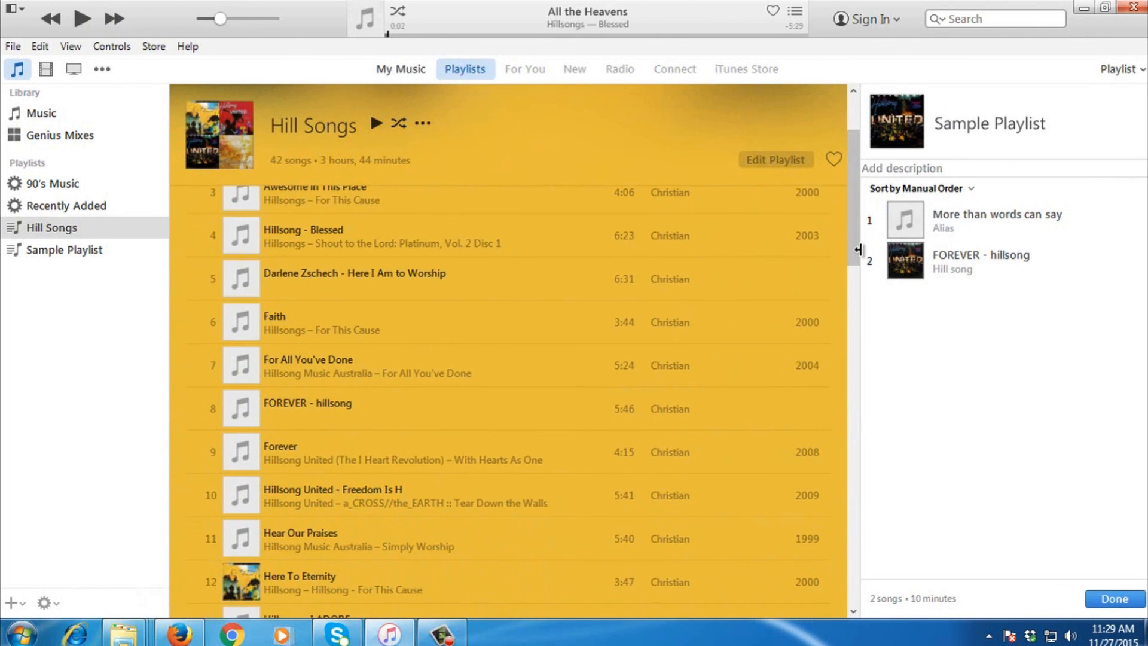
mouse_move(858, 223)
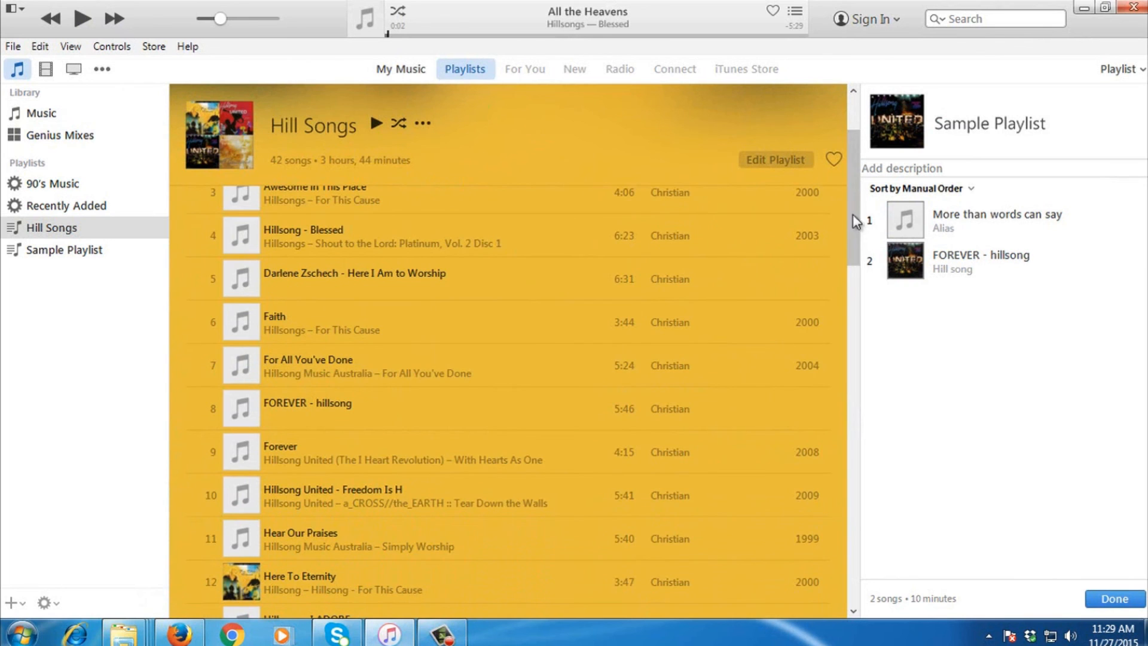
scroll("down", 3)
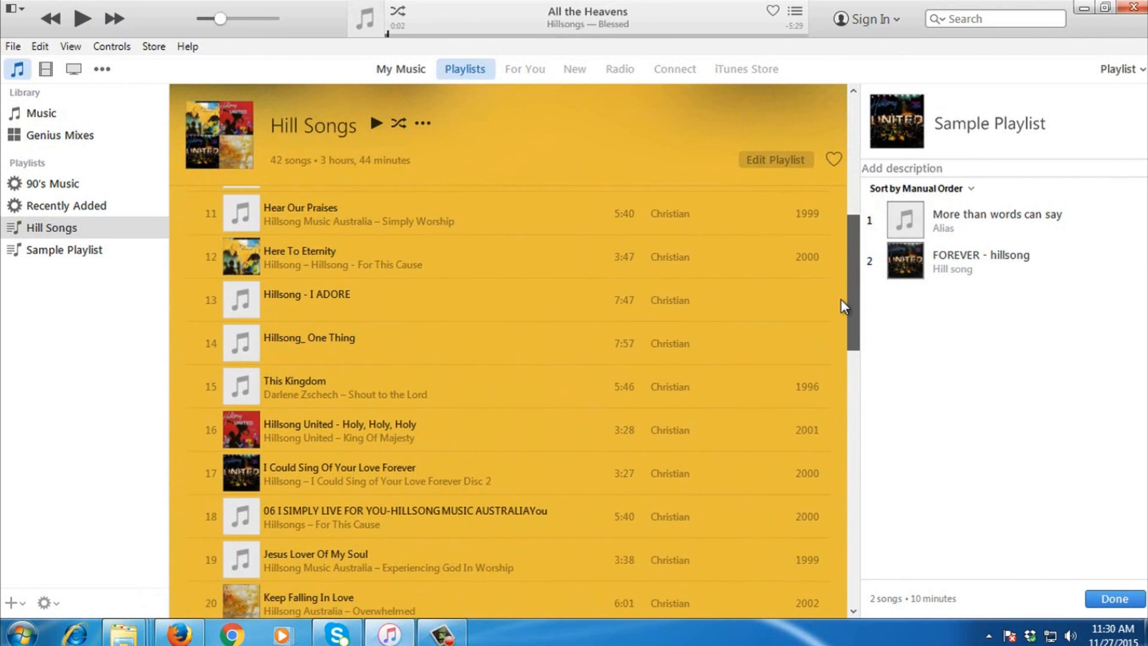